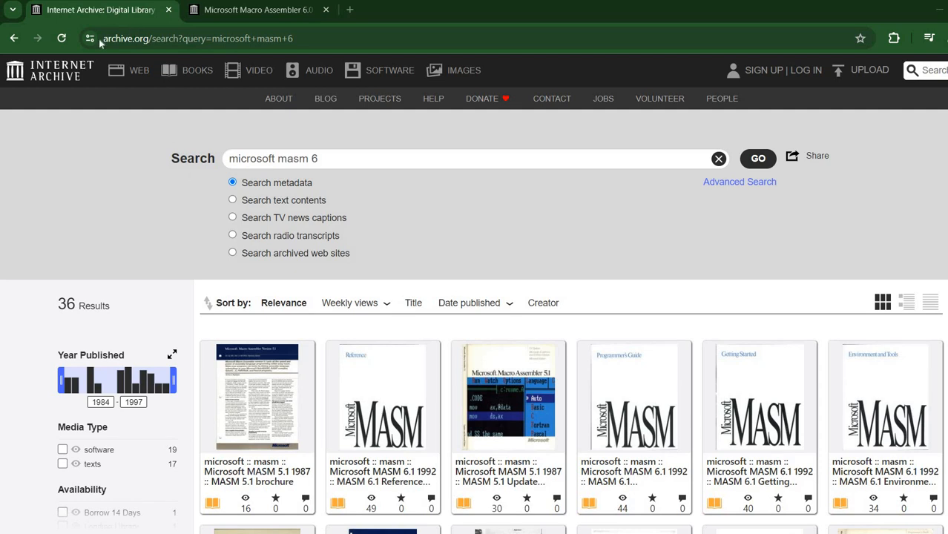
mouse_move(72, 230)
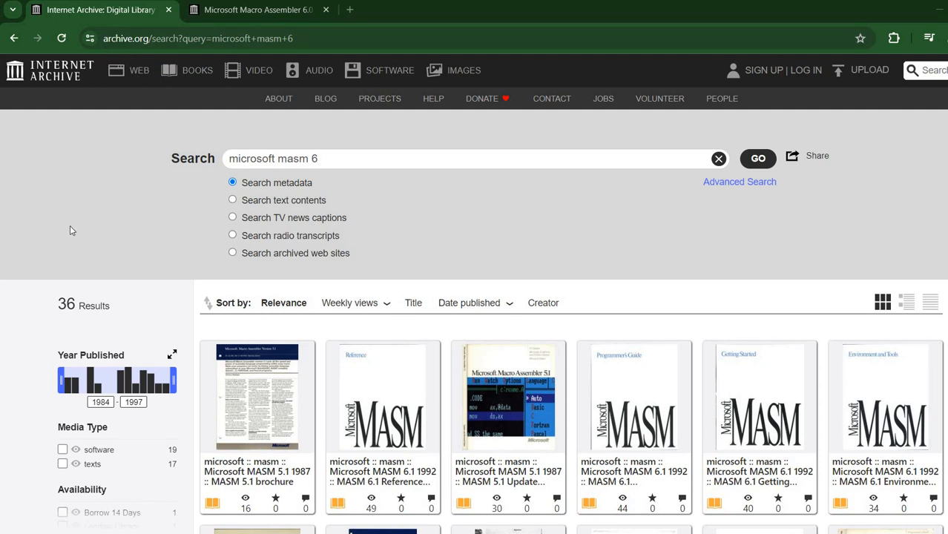
mouse_move(72, 148)
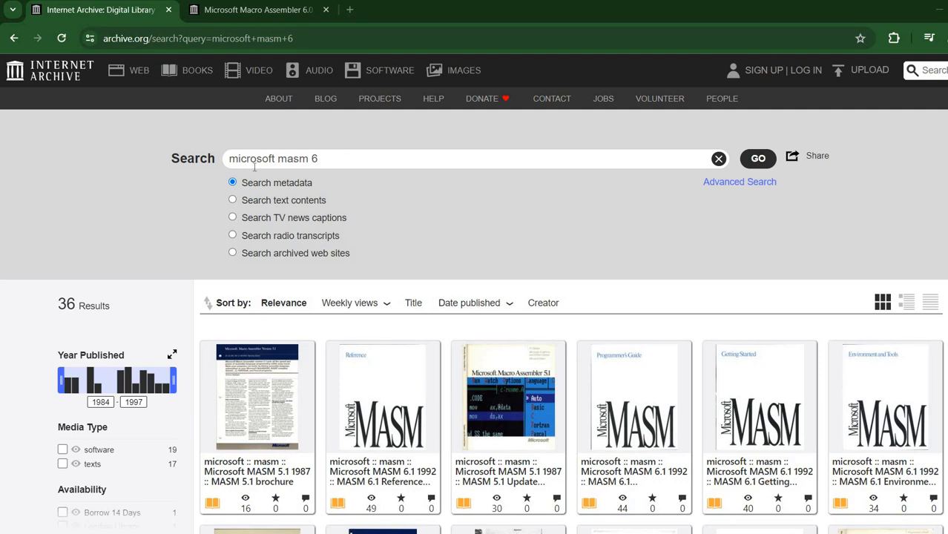
mouse_move(295, 152)
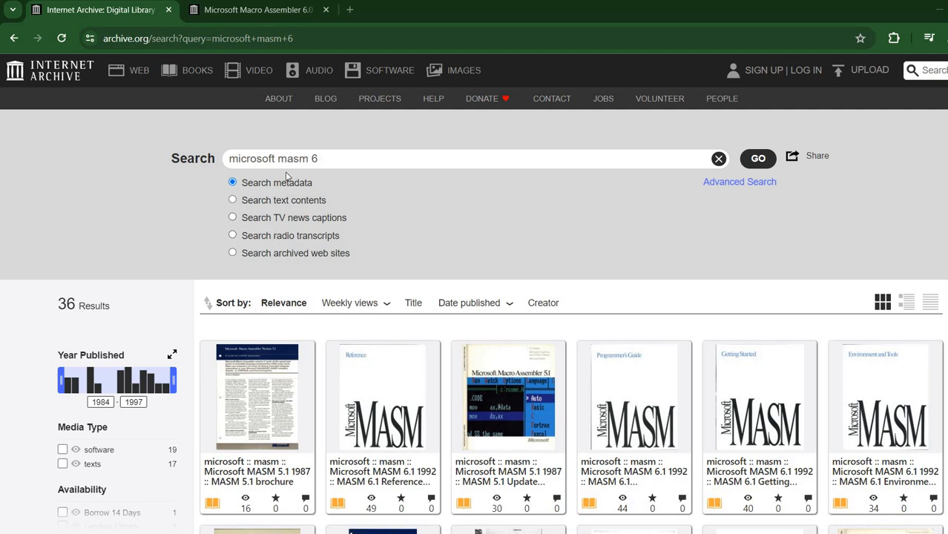
mouse_move(312, 174)
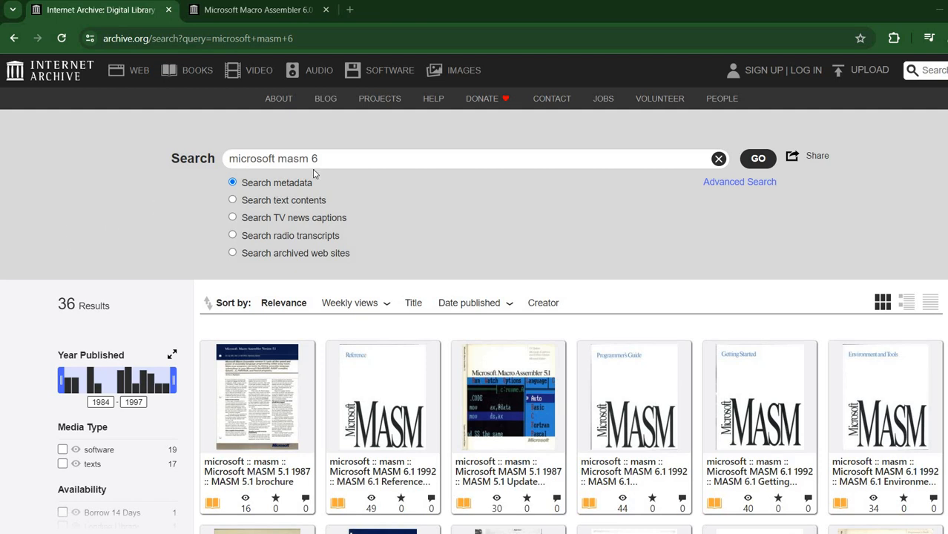
mouse_move(70, 250)
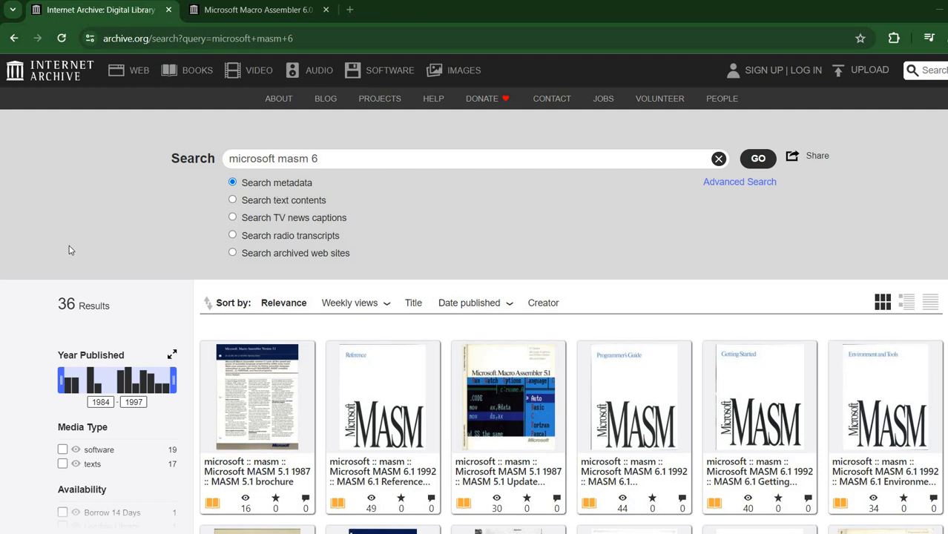
mouse_move(682, 253)
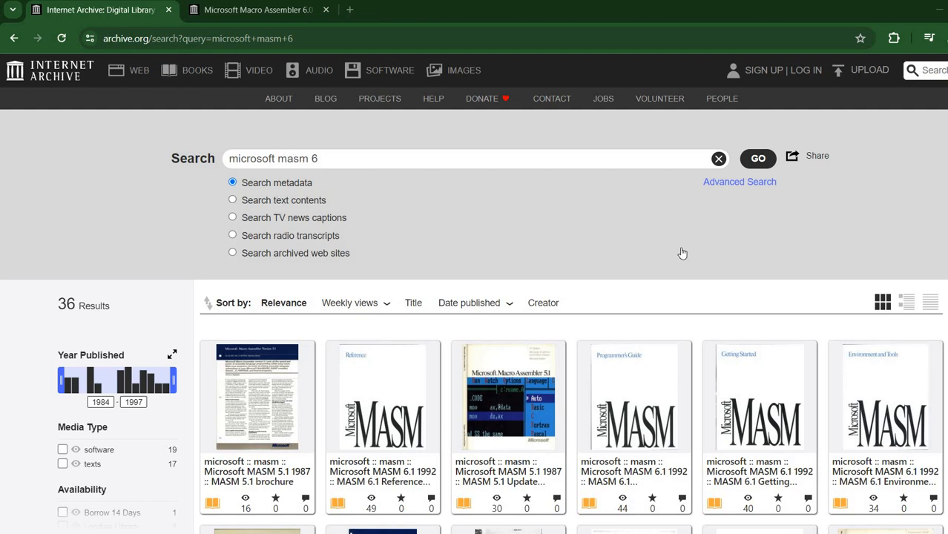
Scroll the MASM 6.0 item page to review the seven-disk list and download options
scroll("down", 3)
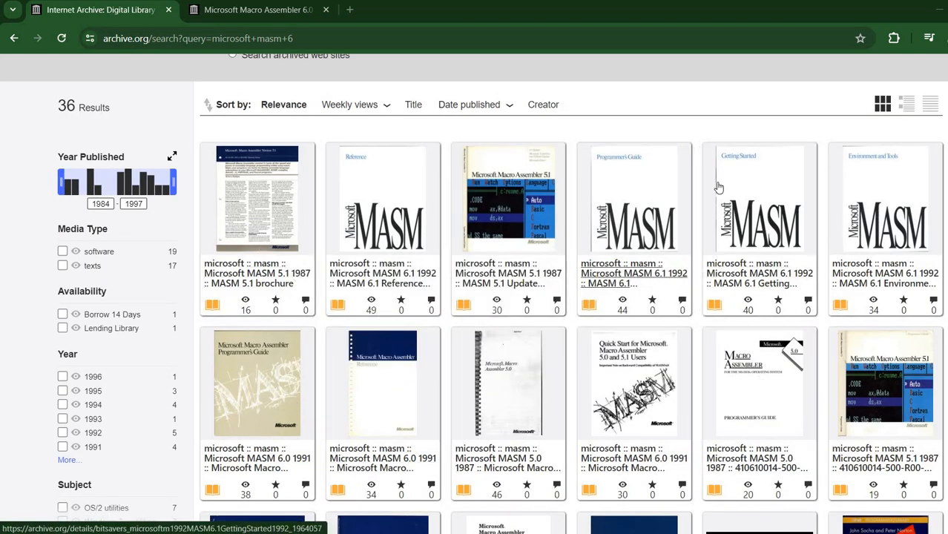
scroll("down", 3)
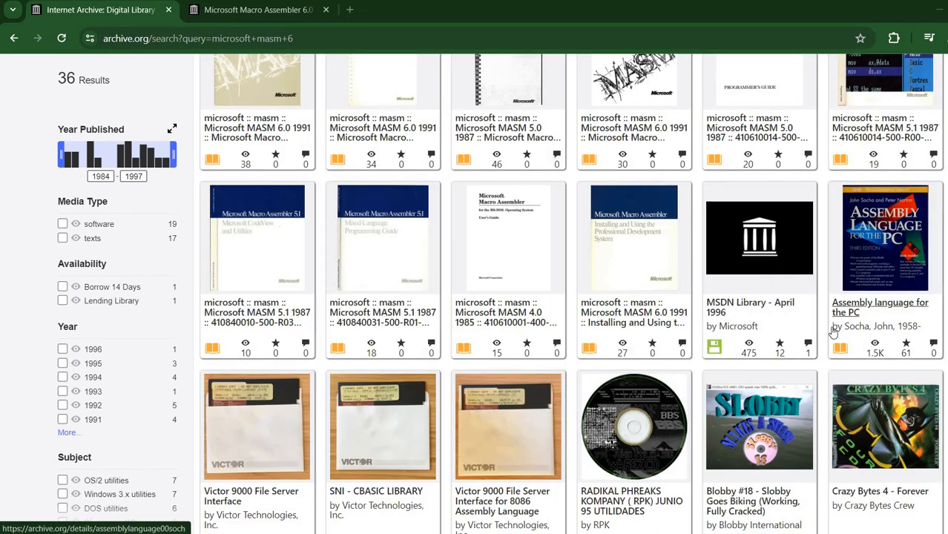
scroll("down", 3)
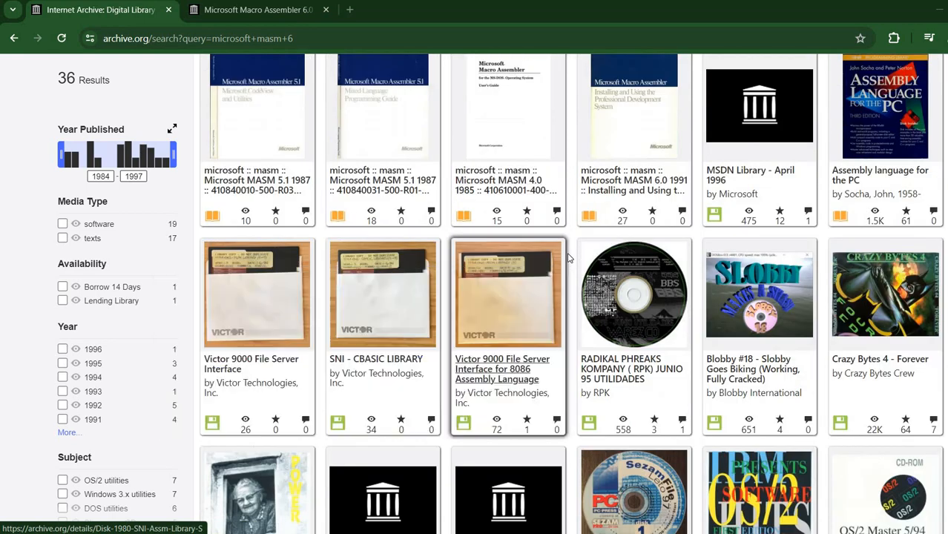
scroll("down", 3)
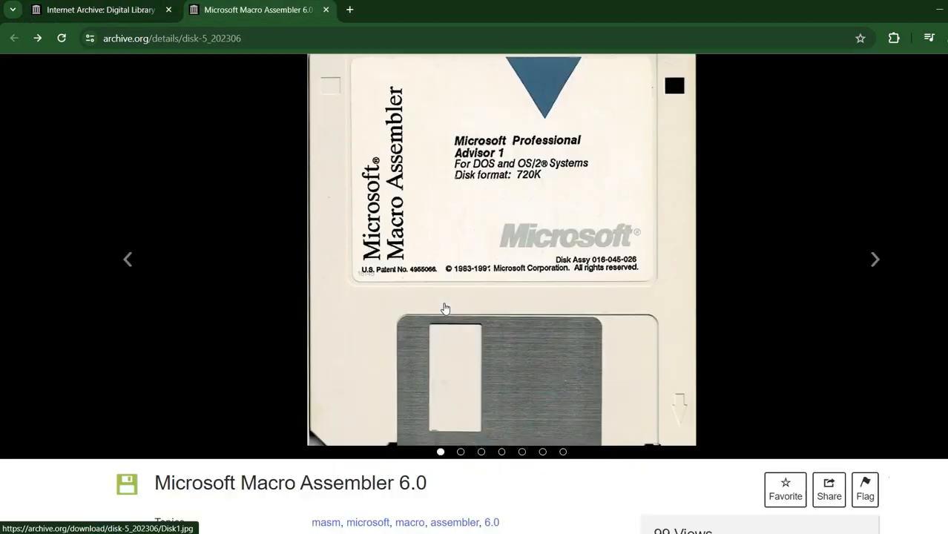
scroll("down", 3)
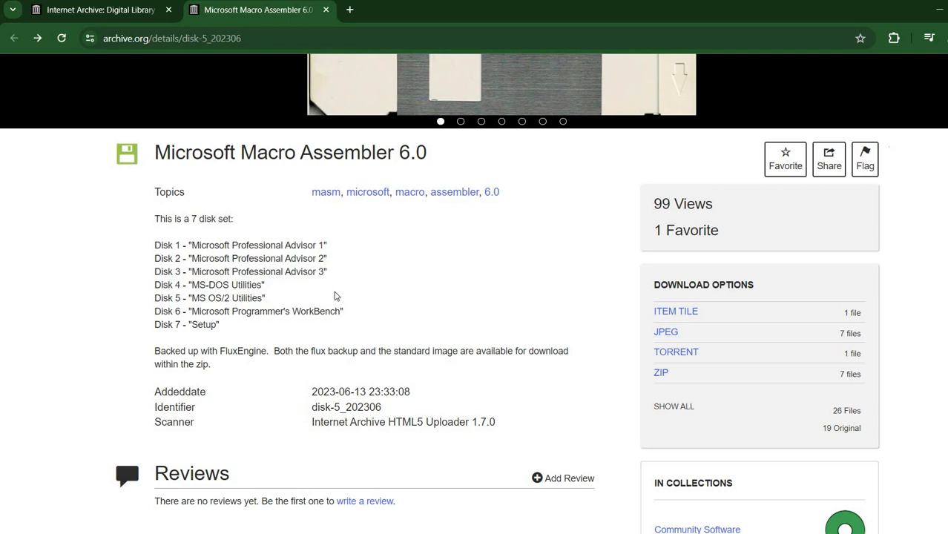
mouse_move(267, 289)
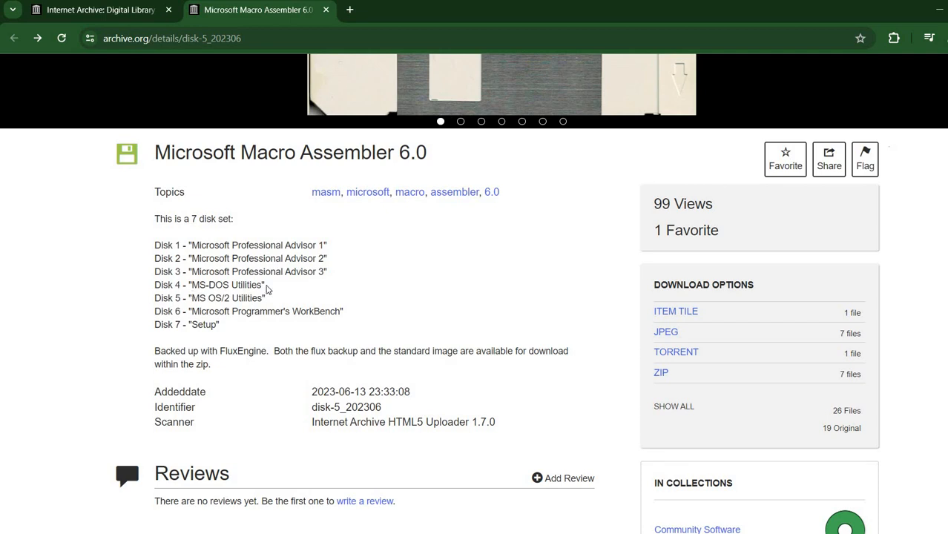
mouse_move(198, 295)
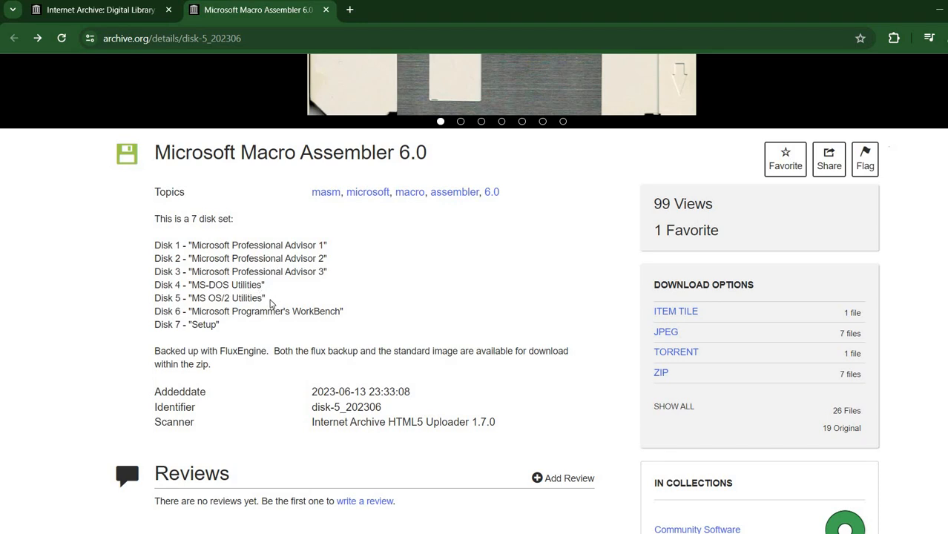
mouse_move(224, 324)
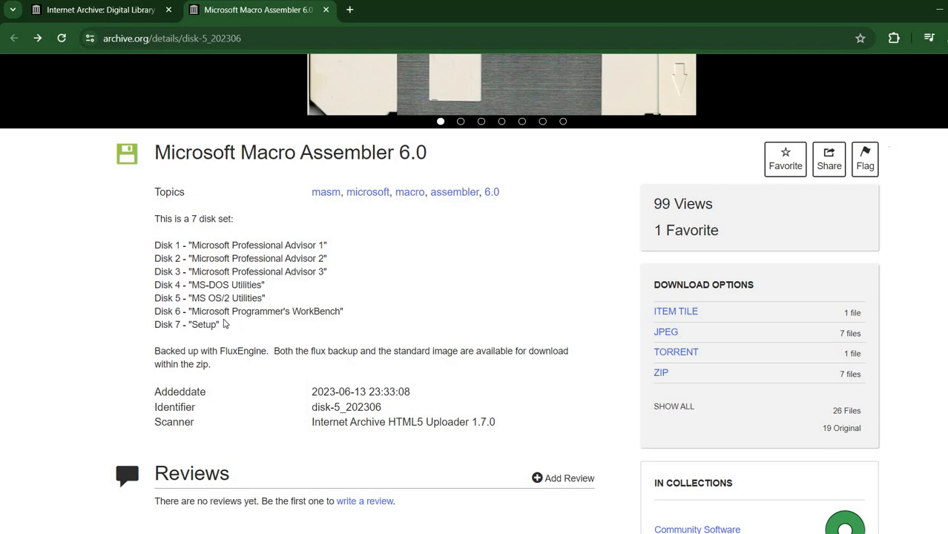
mouse_move(236, 231)
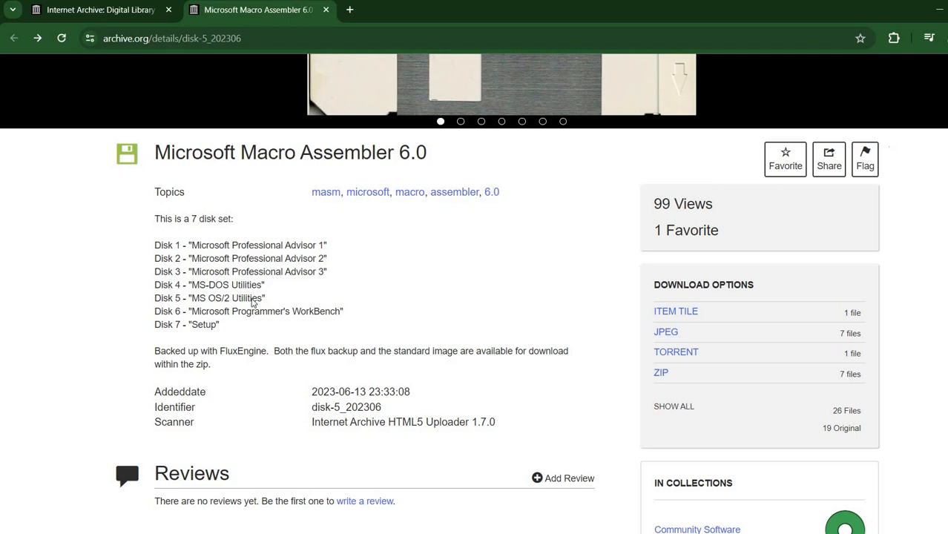
scroll("down", 3)
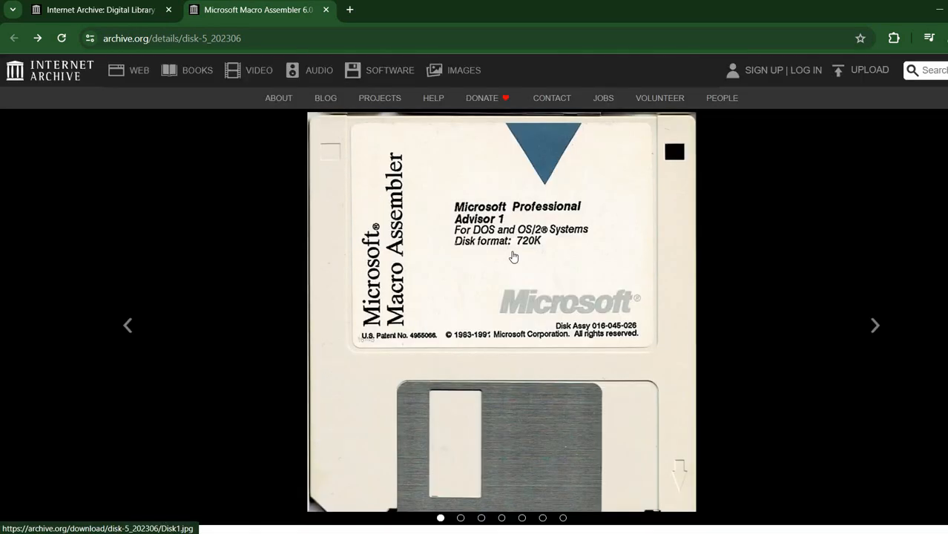
mouse_move(507, 321)
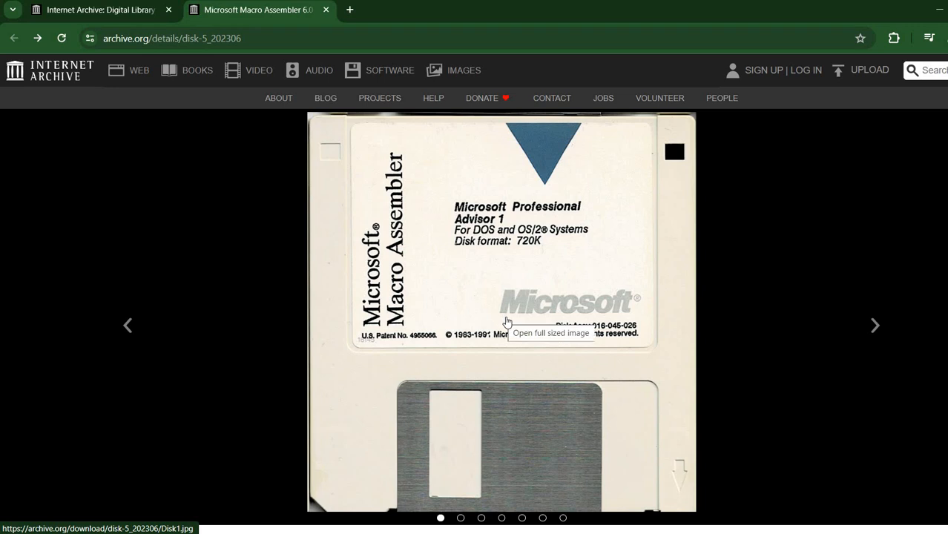
mouse_move(660, 316)
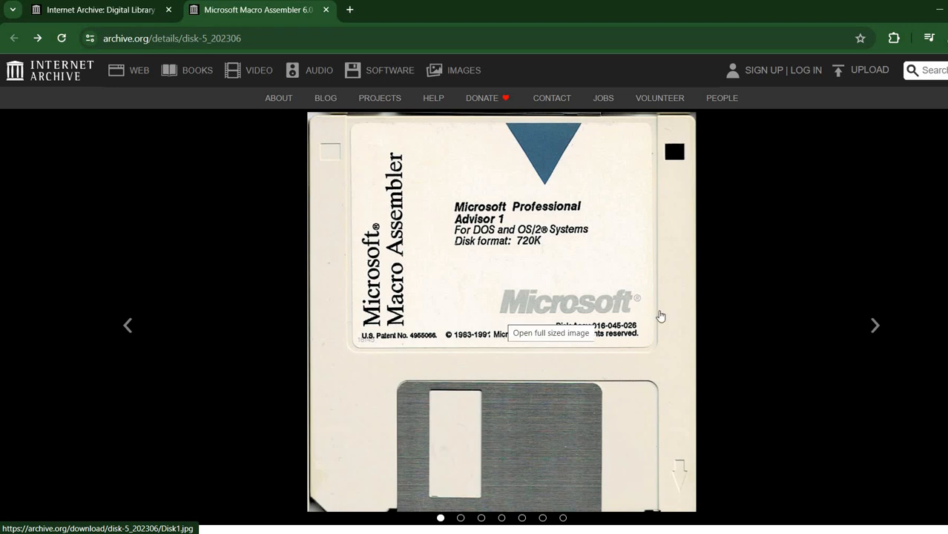
mouse_move(696, 339)
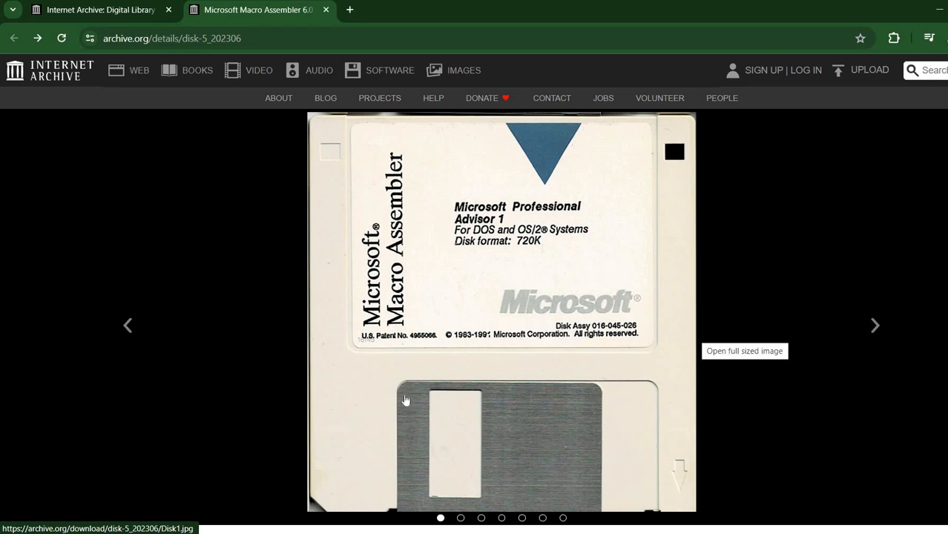
mouse_move(482, 358)
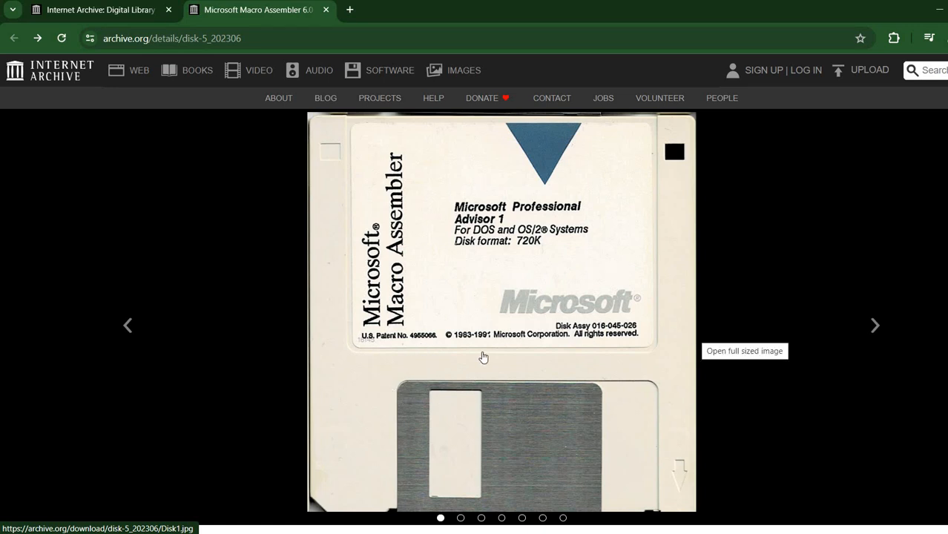
mouse_move(488, 353)
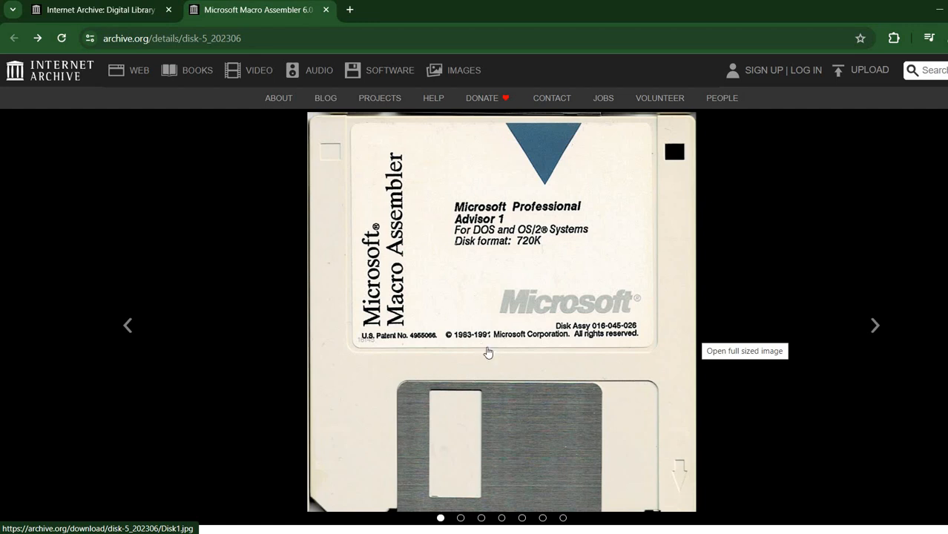
mouse_move(877, 330)
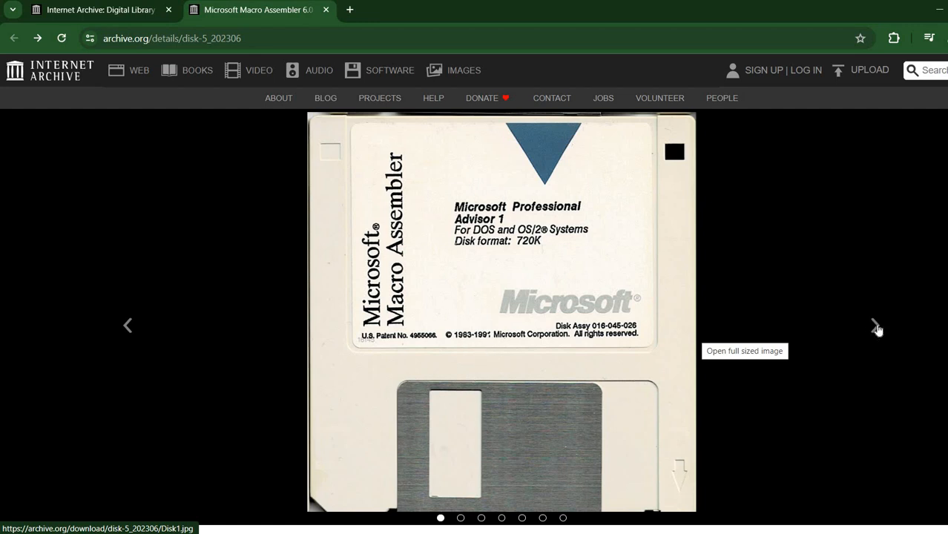
Page through the disk label photos from disk 1 to the MS-DOS Utilities disk
left_click(876, 325)
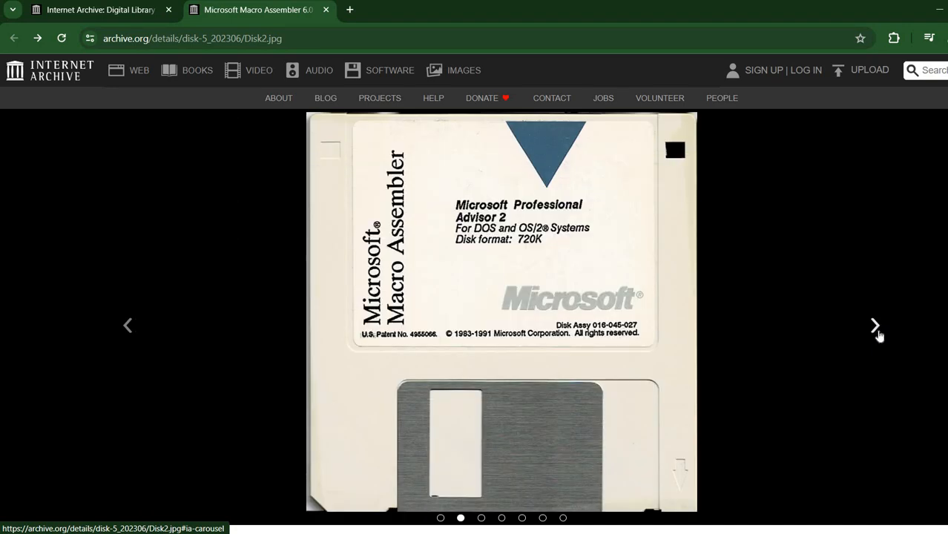
mouse_move(875, 333)
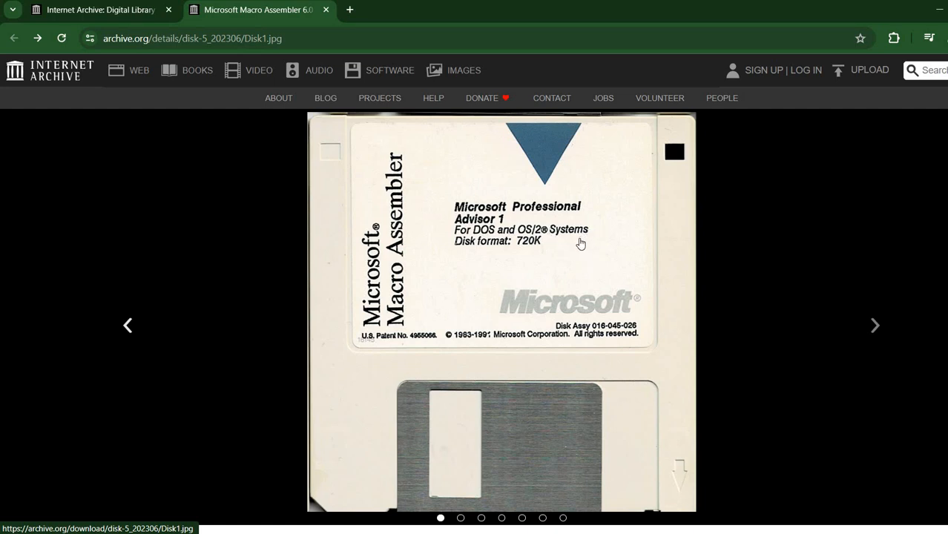
mouse_move(471, 297)
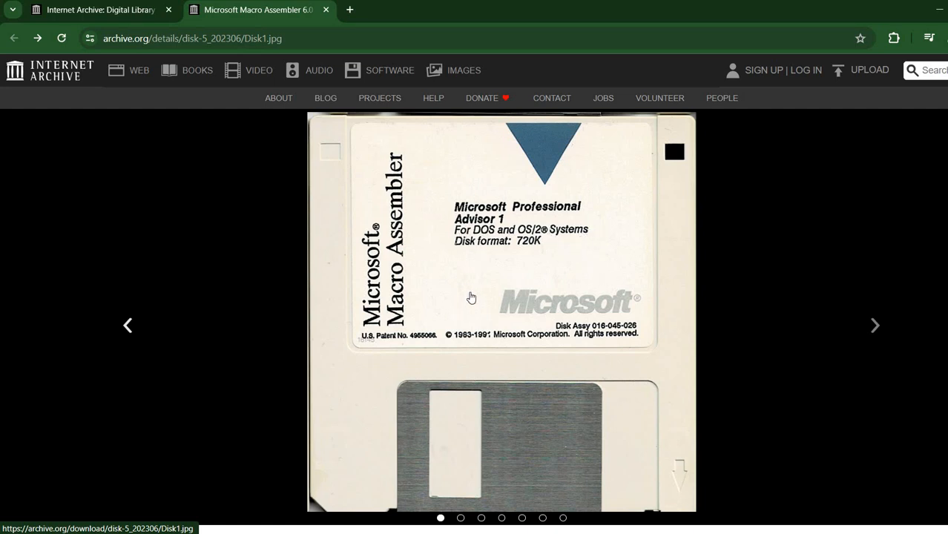
mouse_move(476, 299)
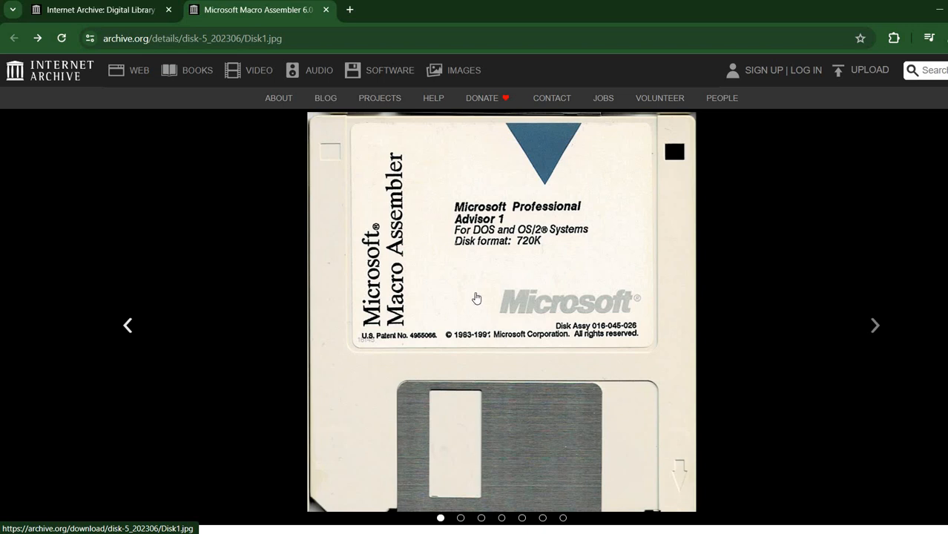
mouse_move(504, 258)
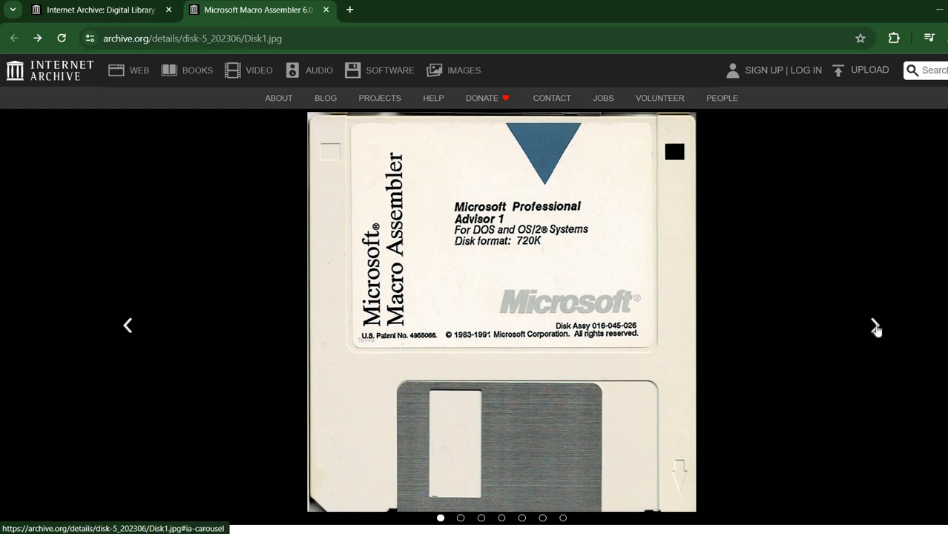
left_click(875, 326)
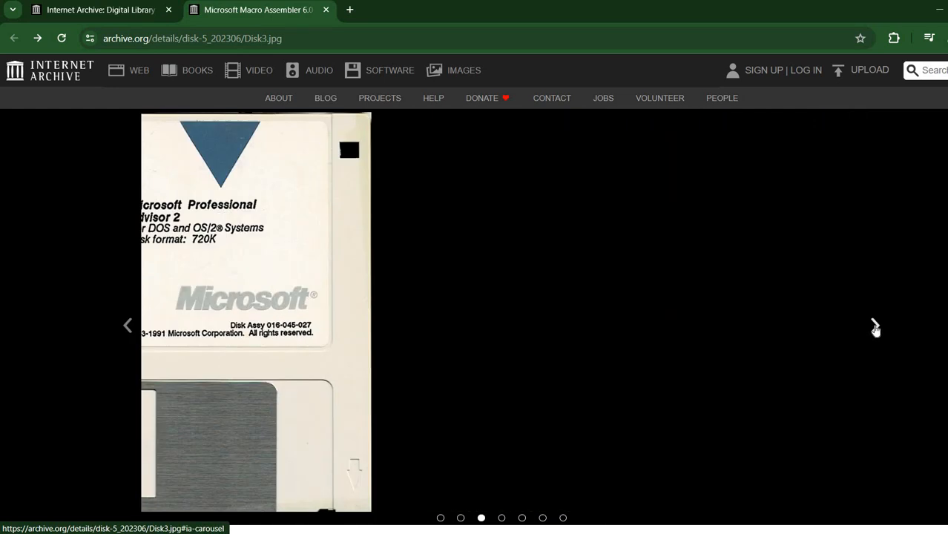
left_click(874, 325)
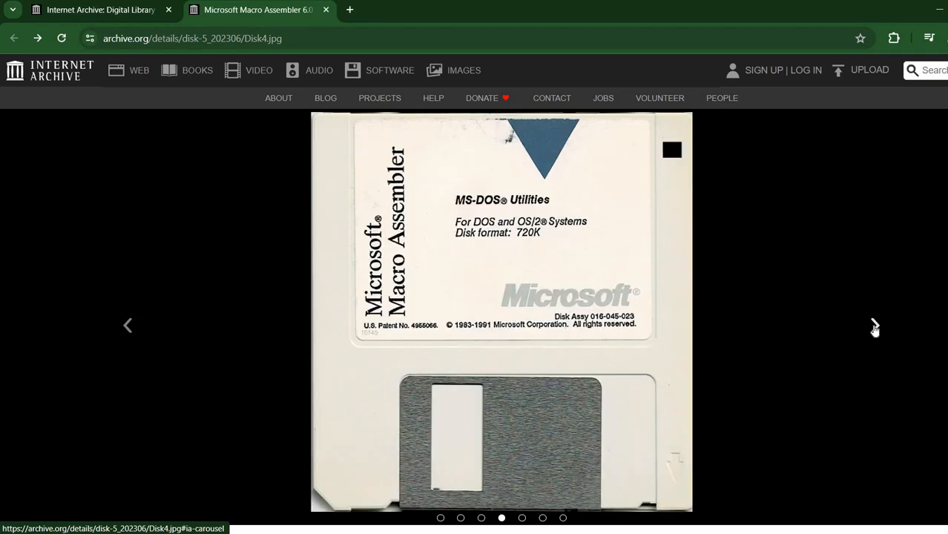
left_click(875, 325)
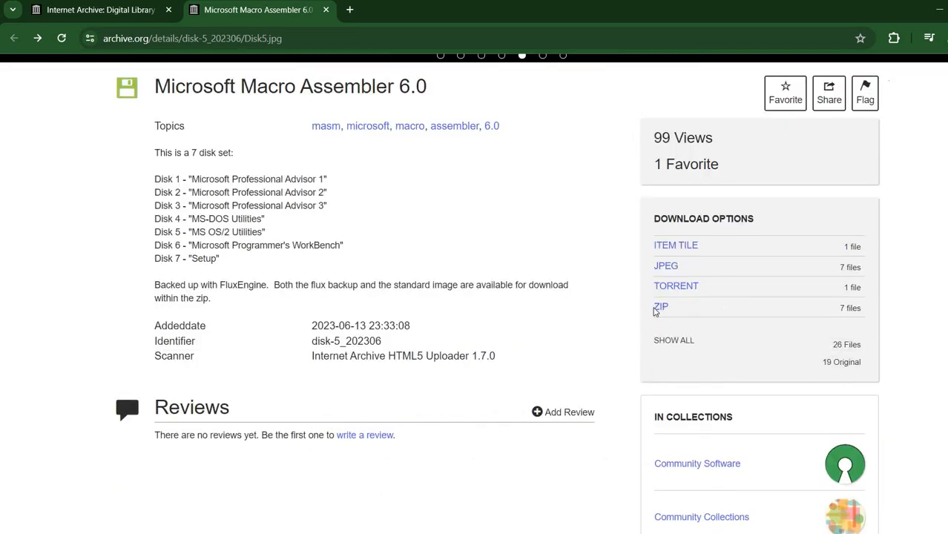
Download the MASM 6.0 disk set as a ZIP from Download Options
left_click(660, 306)
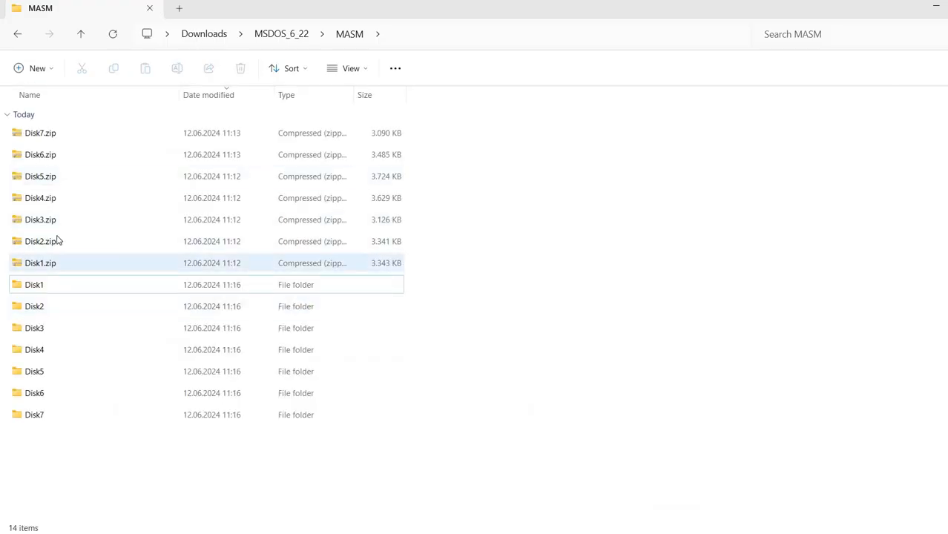
Inspect Disk1's image.flux and 720 KB ibm.img files, then return to the MASM folder
left_click(40, 197)
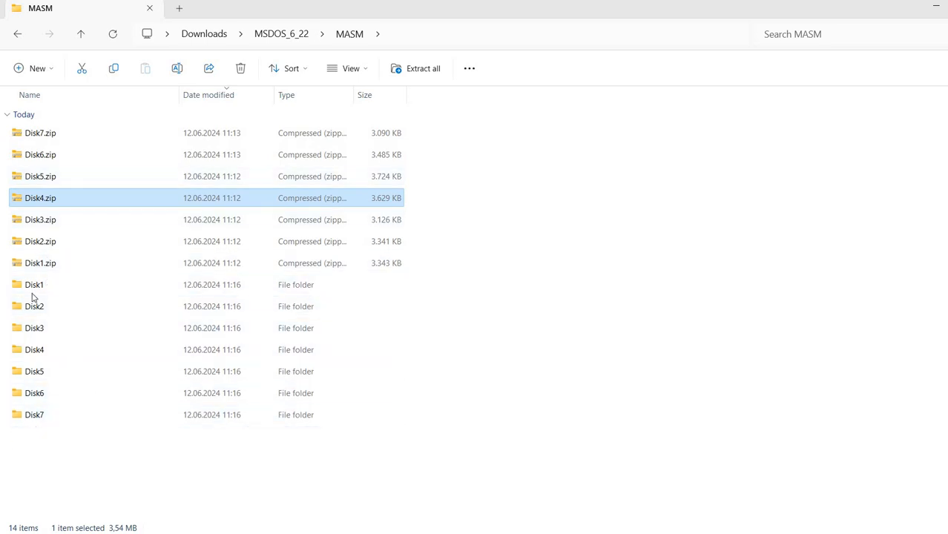
double_click(34, 284)
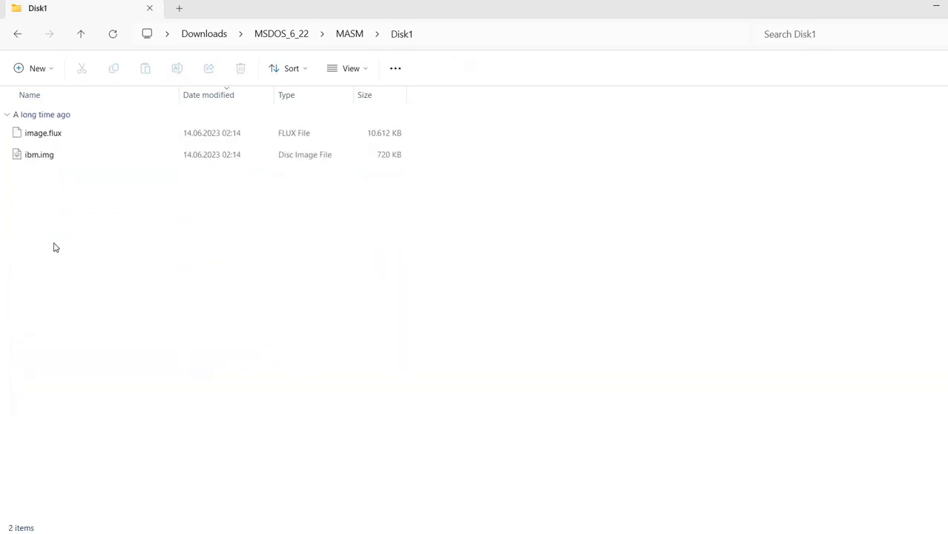
left_click(43, 133)
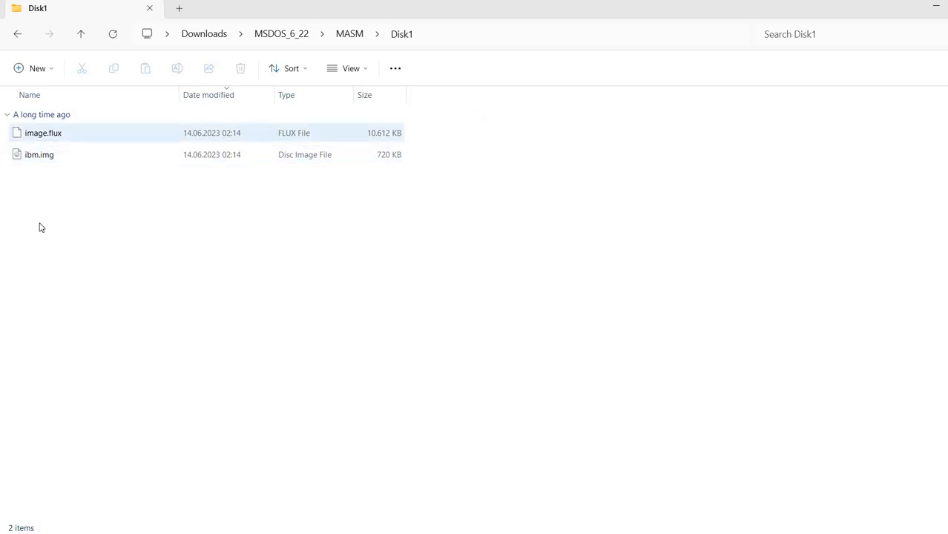
left_click(39, 154)
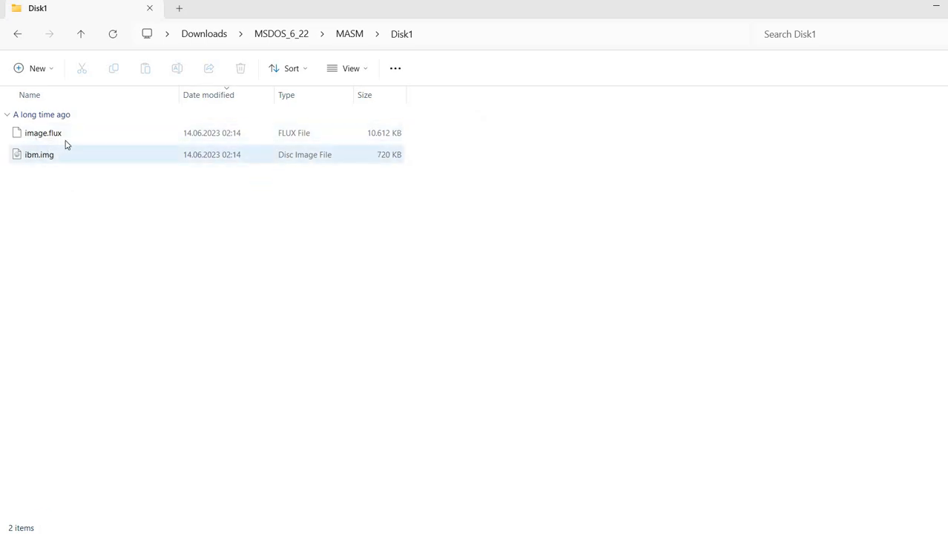
left_click(80, 262)
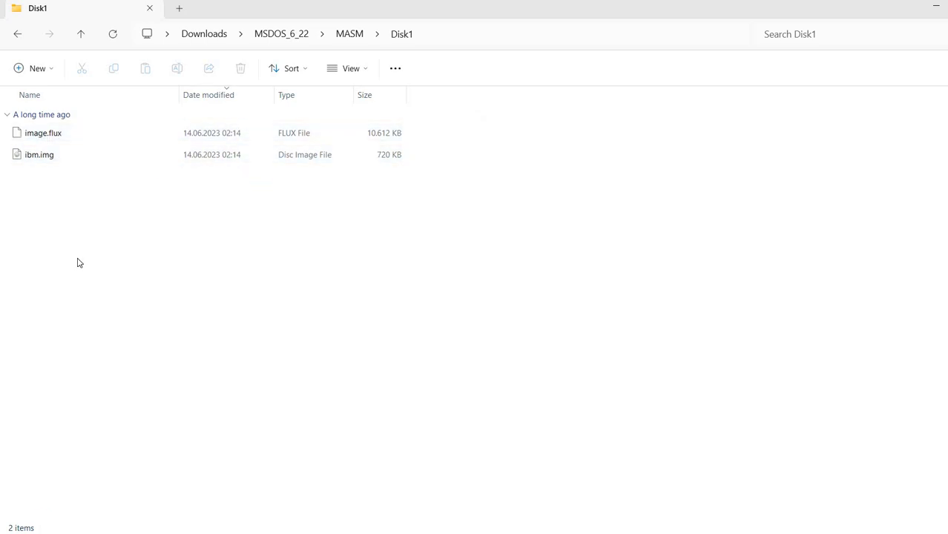
mouse_move(72, 264)
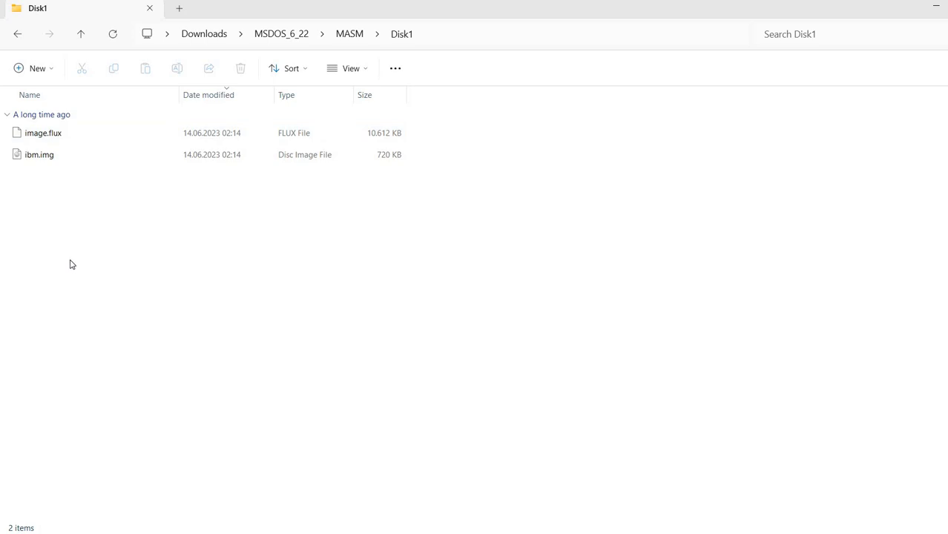
mouse_move(63, 187)
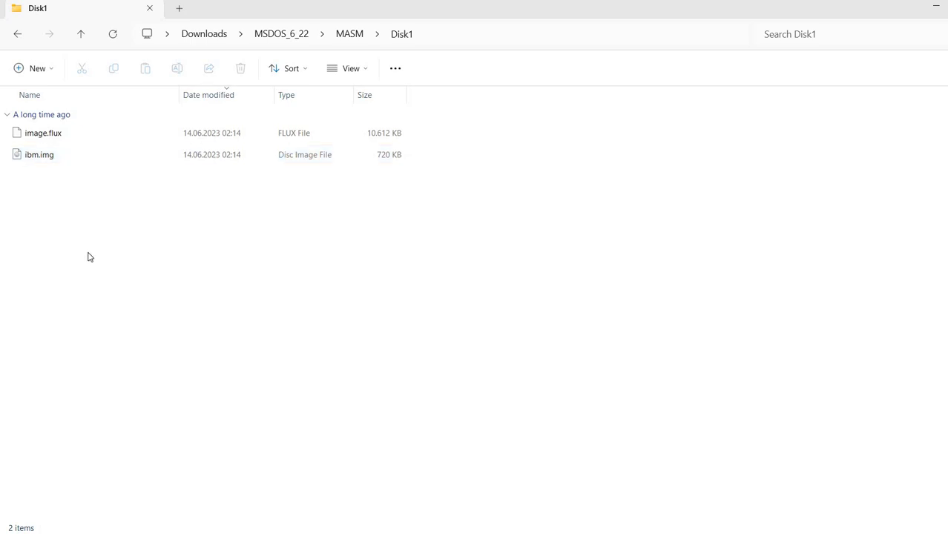
mouse_move(398, 161)
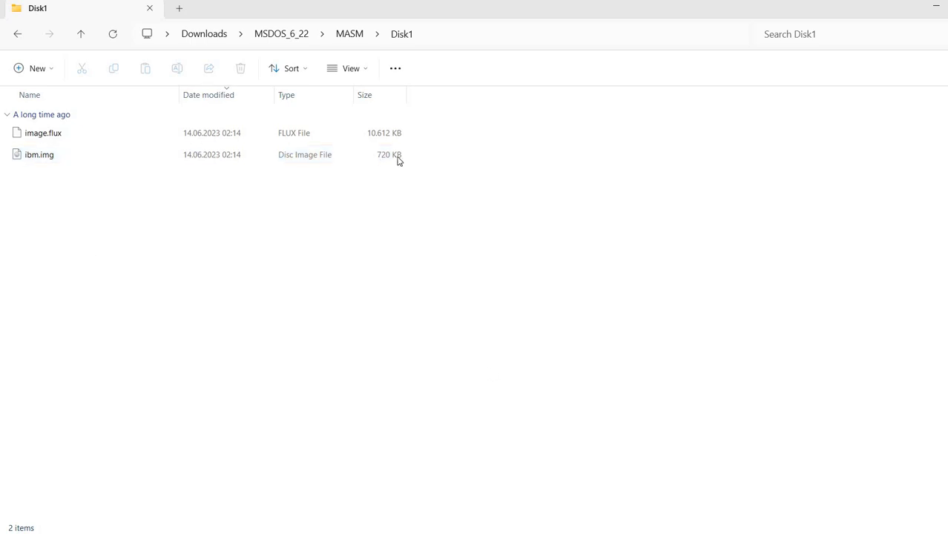
left_click(39, 154)
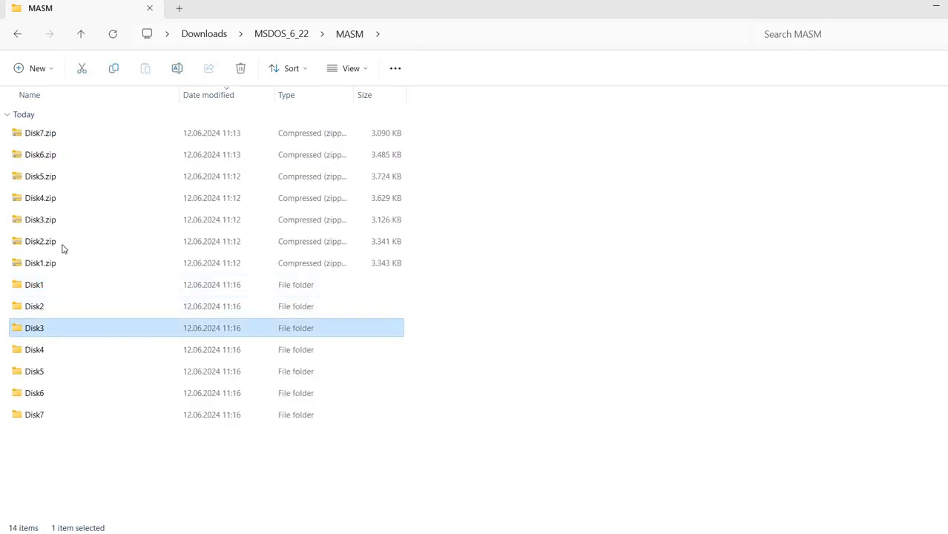
double_click(34, 327)
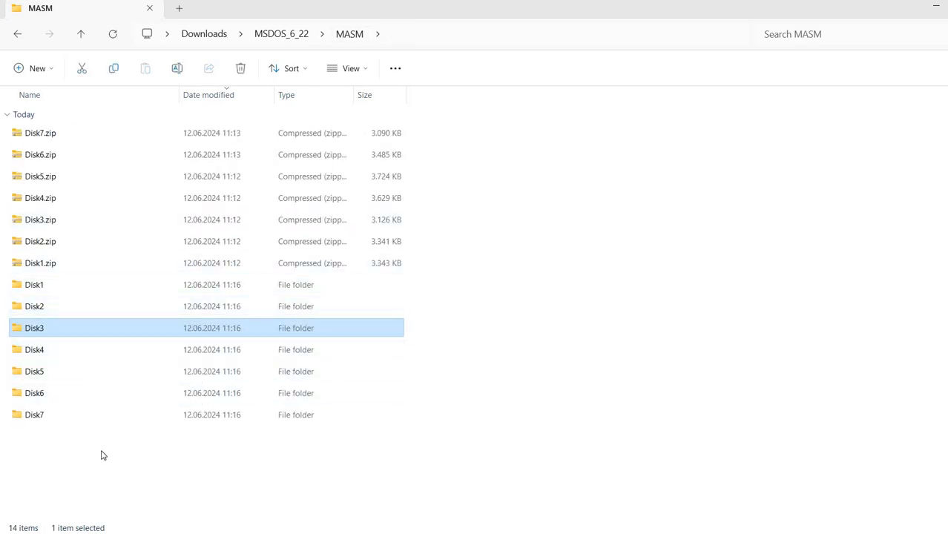
mouse_move(559, 442)
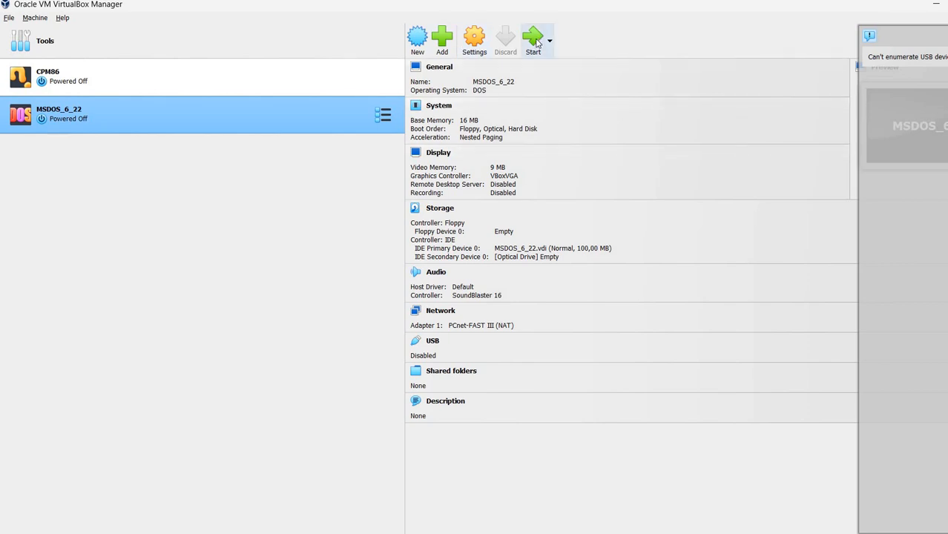
Start the MSDOS_6_22 virtual machine from VirtualBox Manager
left_click(533, 38)
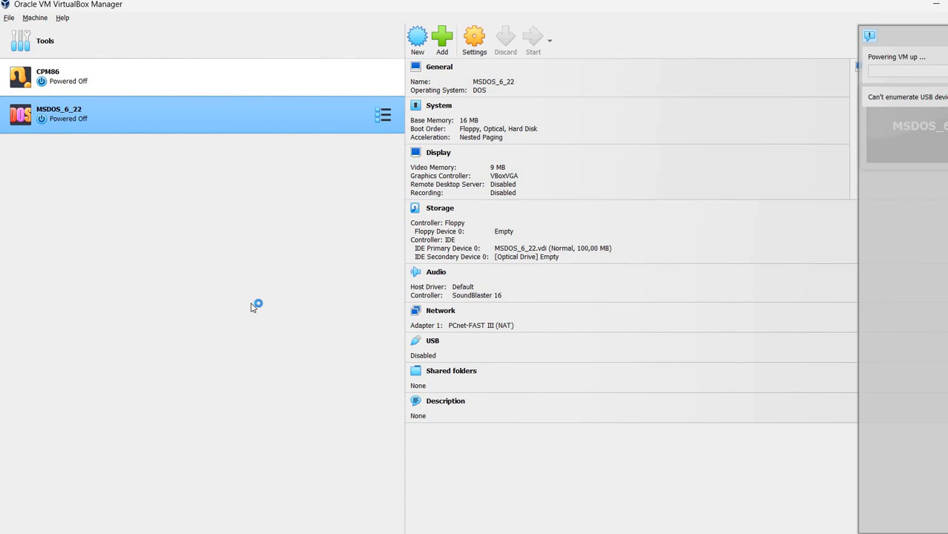
mouse_move(244, 308)
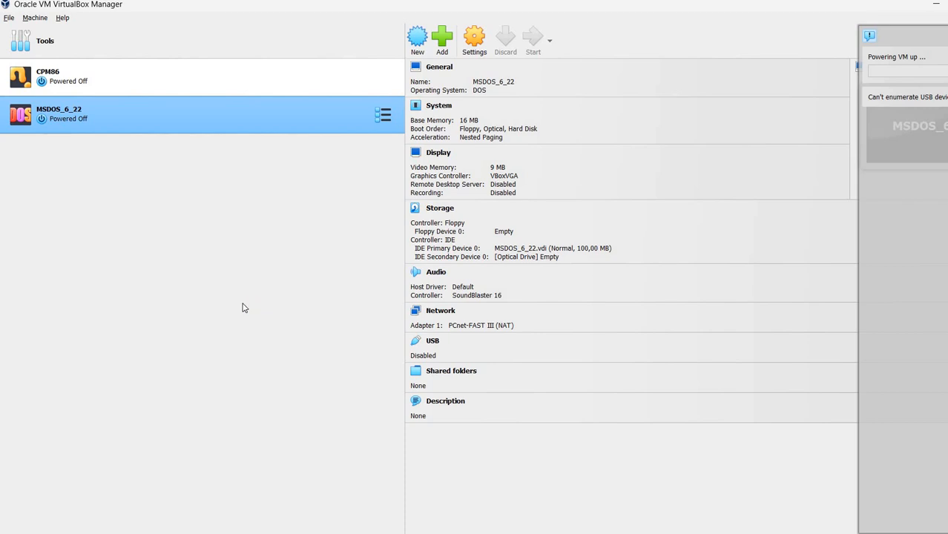
mouse_move(727, 205)
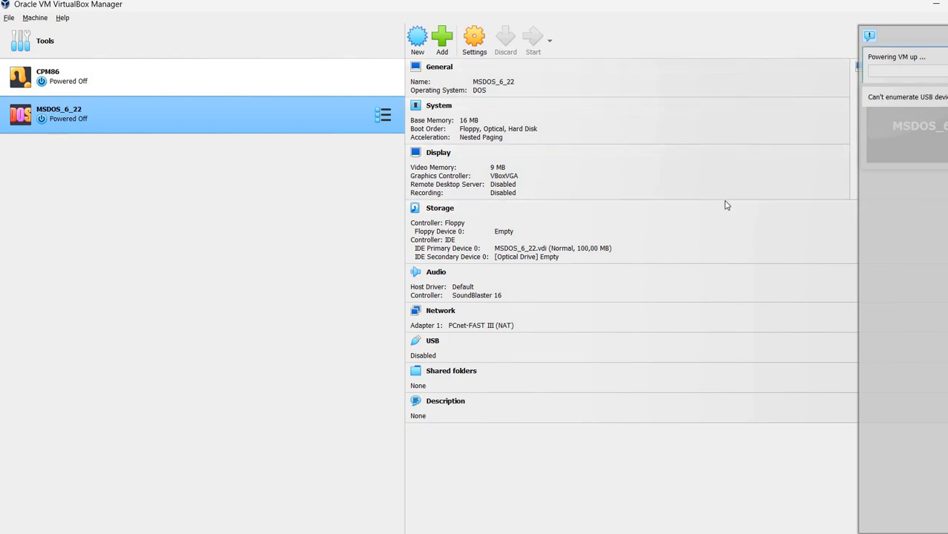
left_click(532, 38)
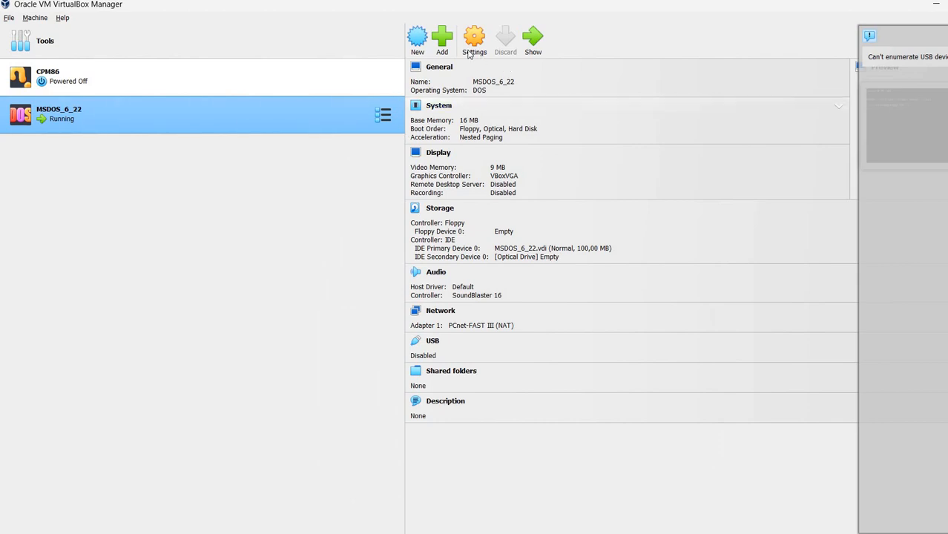
Mount MASM Disk1's ibm.img in the MSDOS_6_22 floppy drive through Storage settings
left_click(474, 38)
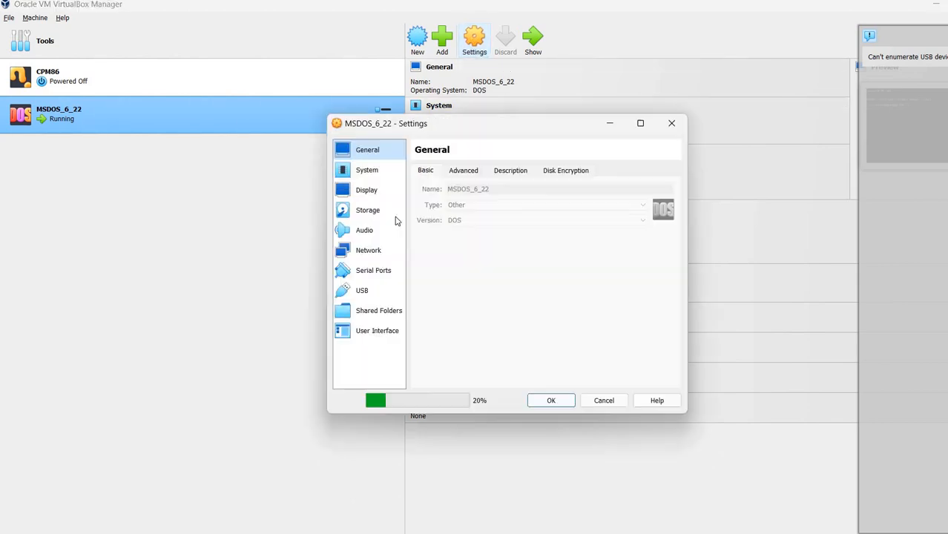
left_click(367, 210)
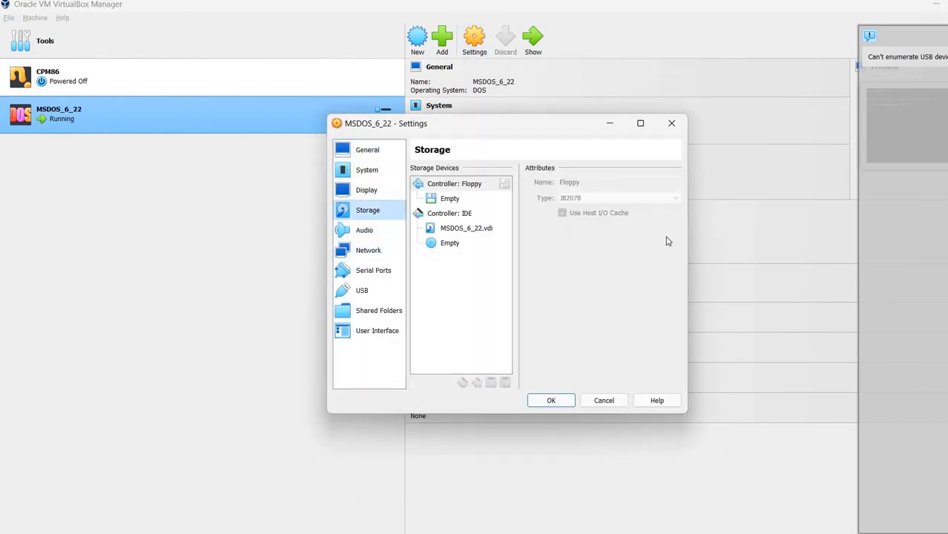
left_click(678, 183)
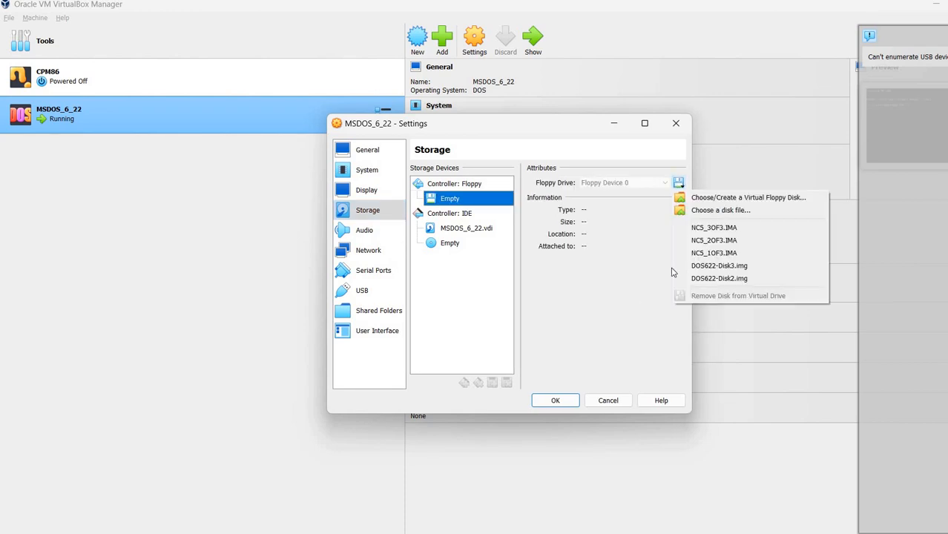
left_click(720, 210)
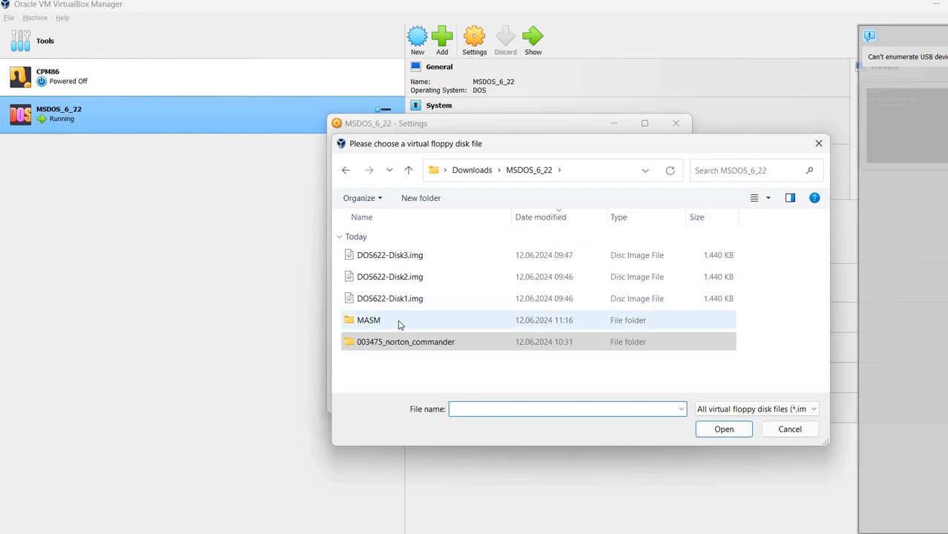
double_click(369, 320)
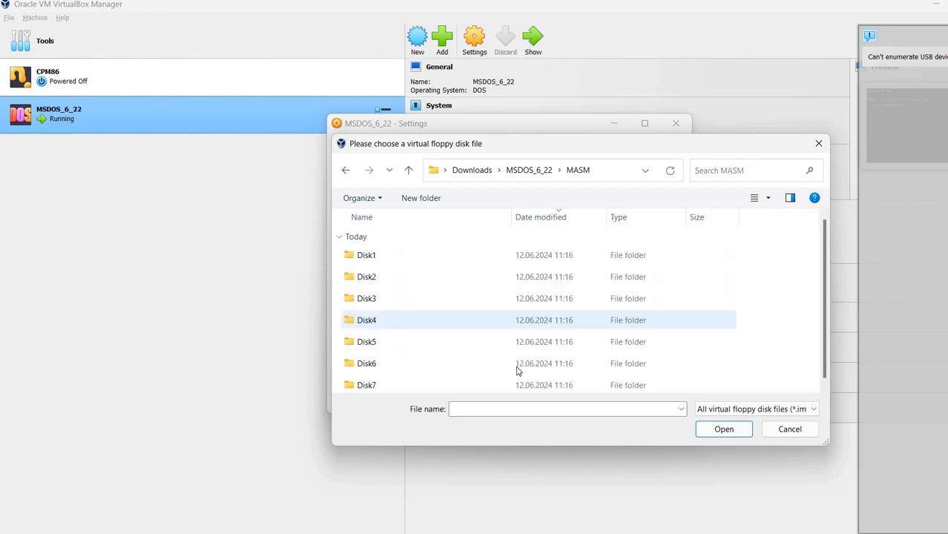
left_click(367, 276)
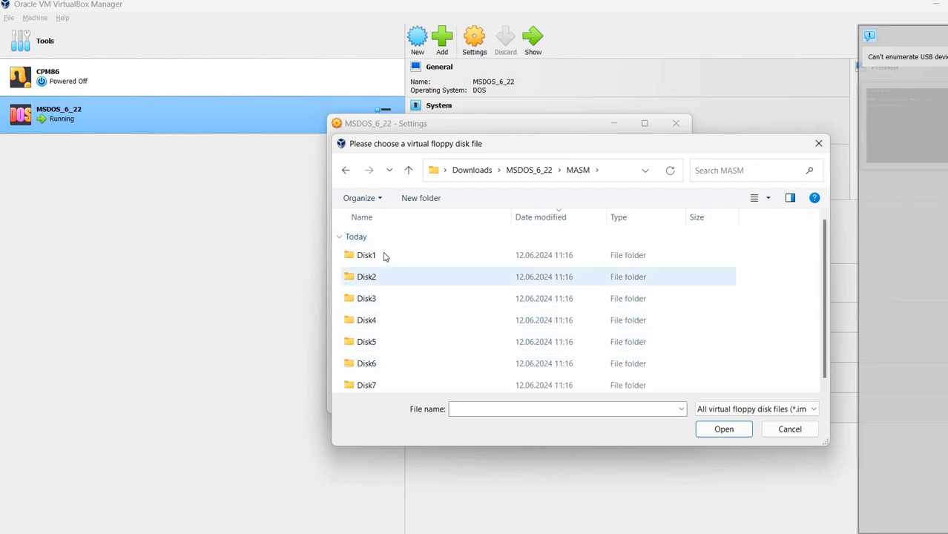
double_click(366, 255)
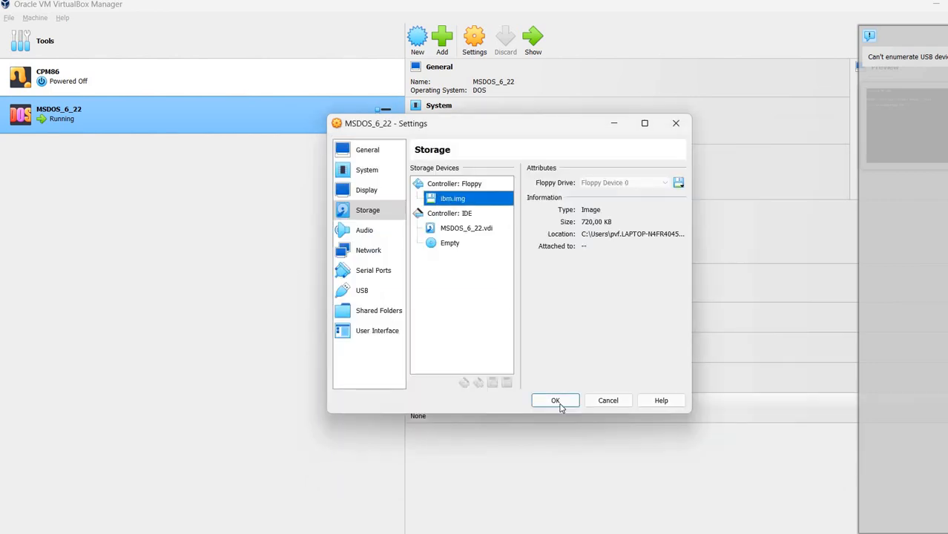
left_click(555, 401)
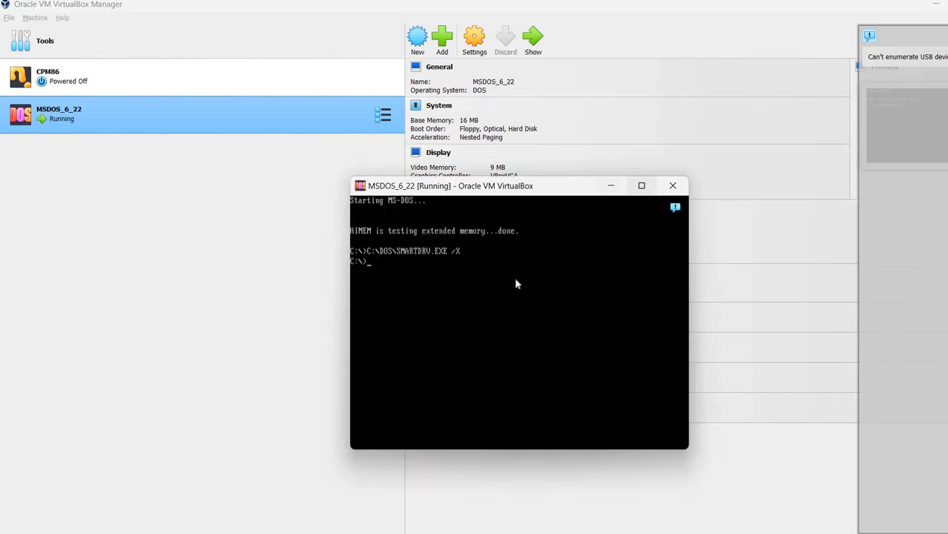
Capture input in the VM, switch to A: and list the MASM600 floppy
left_click(517, 284)
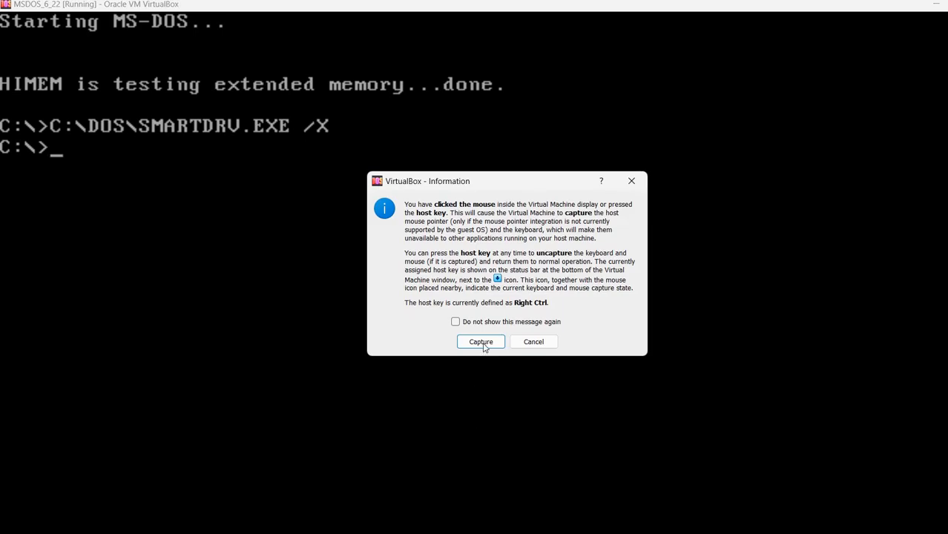
left_click(480, 341)
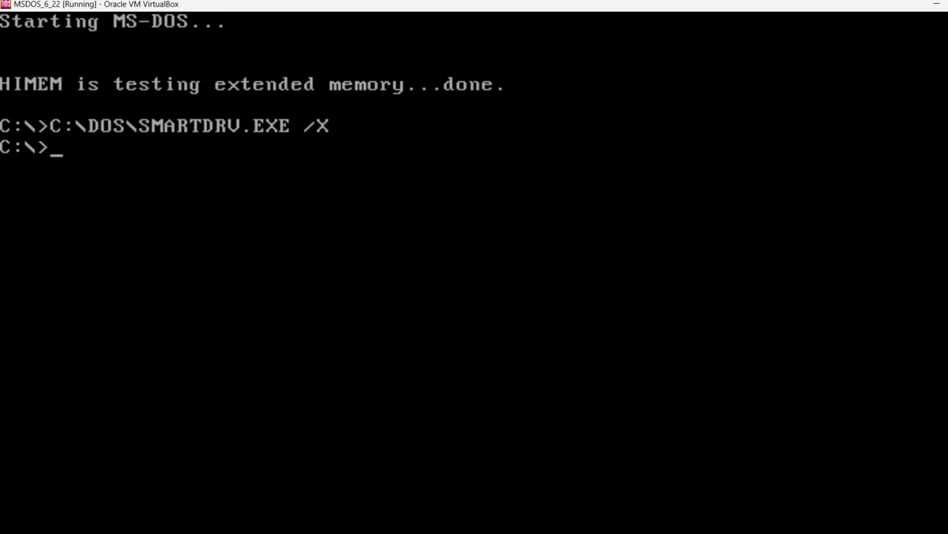
type("a:")
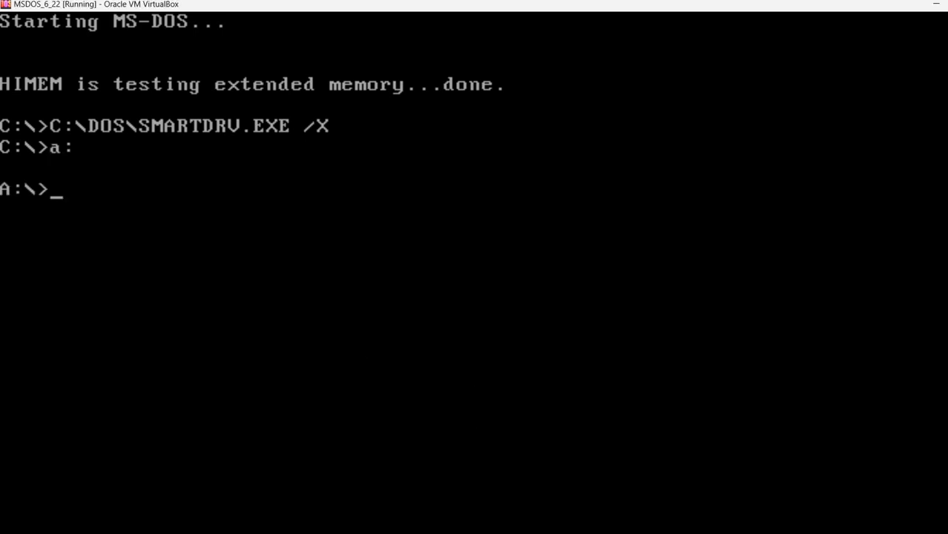
type("dir")
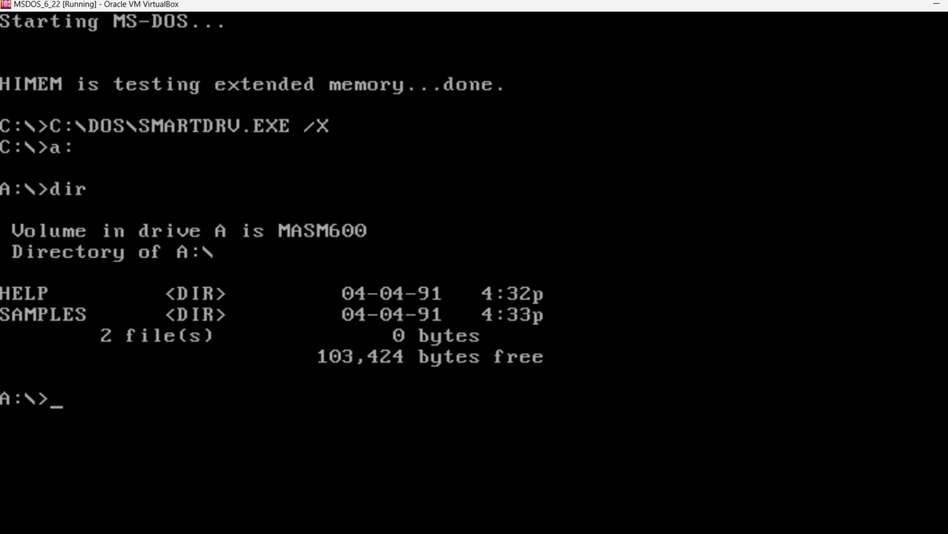
Launch Norton Commander from C:\ and browse into SAMPLES and back to A:\
type("c:\\")
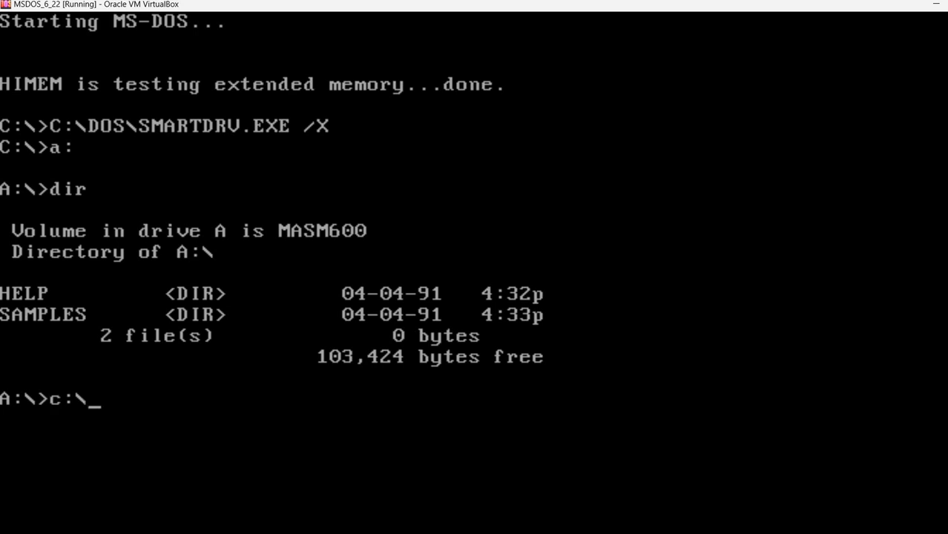
type("nc")
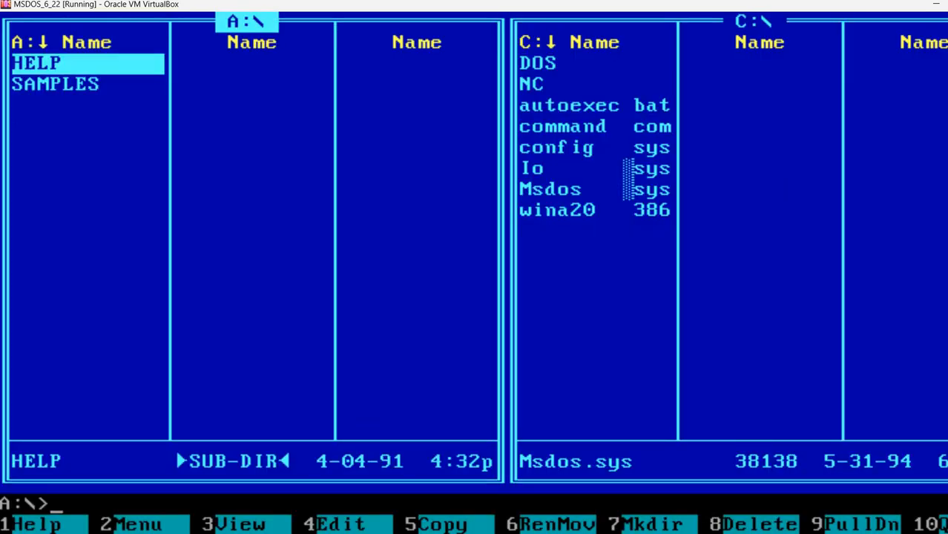
key("Down")
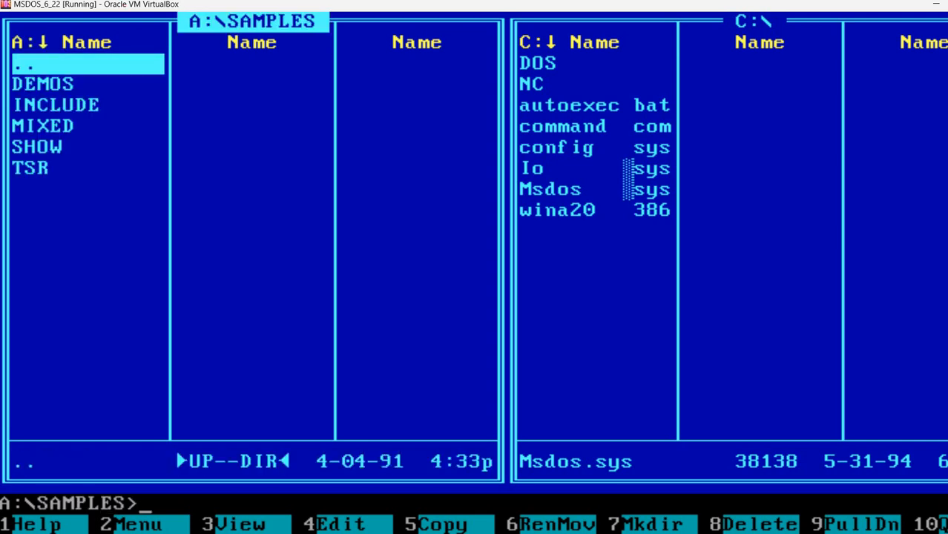
key("Down")
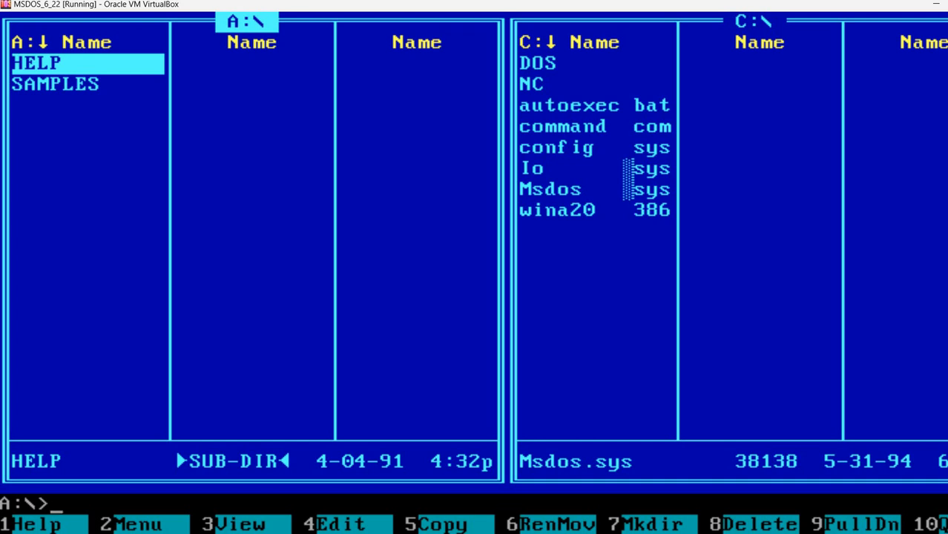
mouse_move(610, 386)
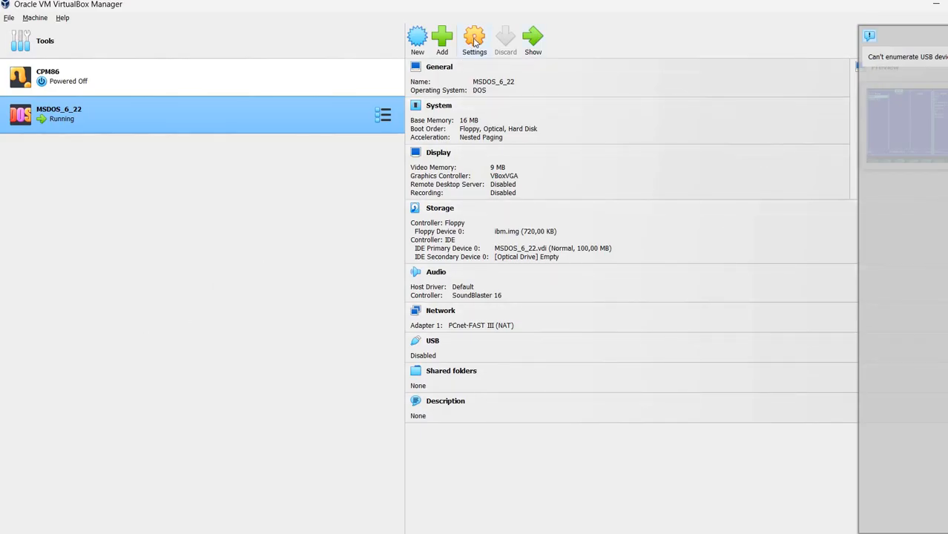
mouse_move(474, 39)
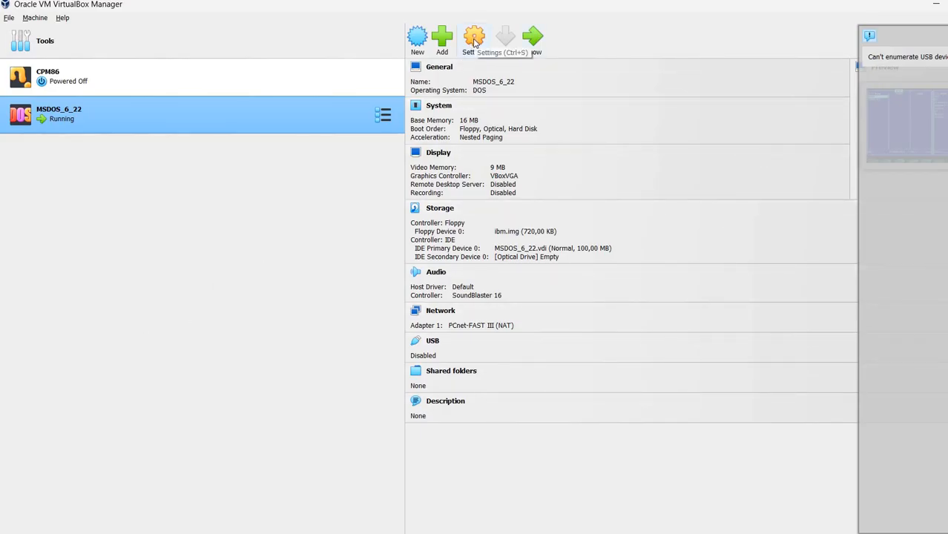
Load another MASM Disk folder's floppy image into the machine's floppy drive
left_click(474, 38)
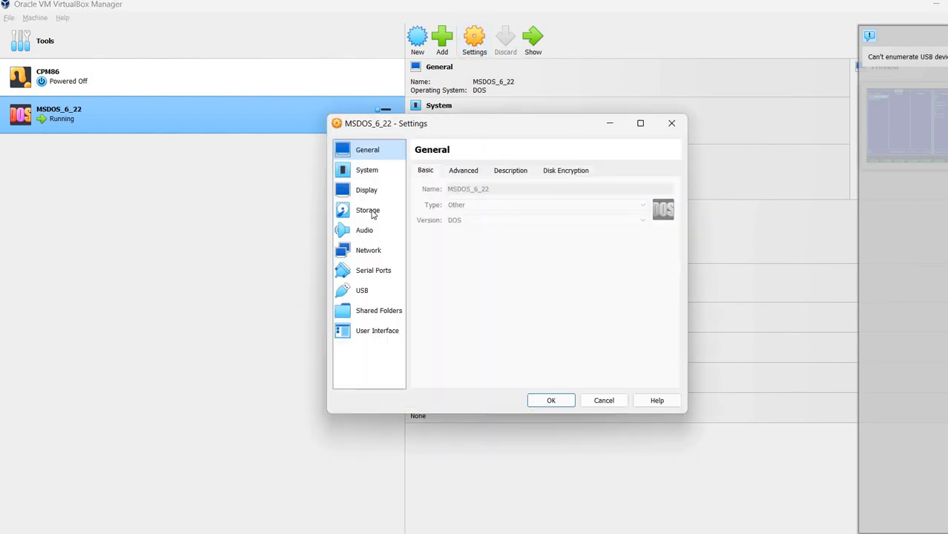
left_click(367, 210)
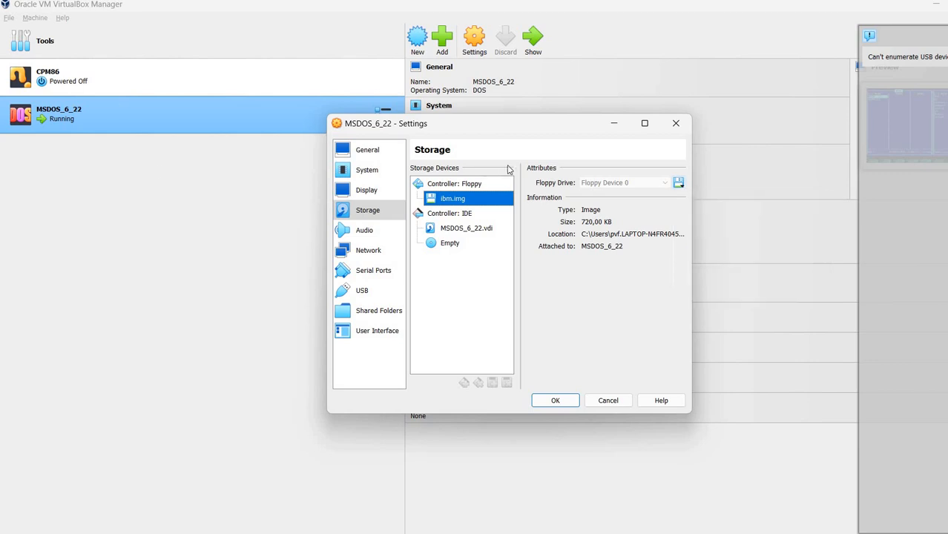
left_click(677, 182)
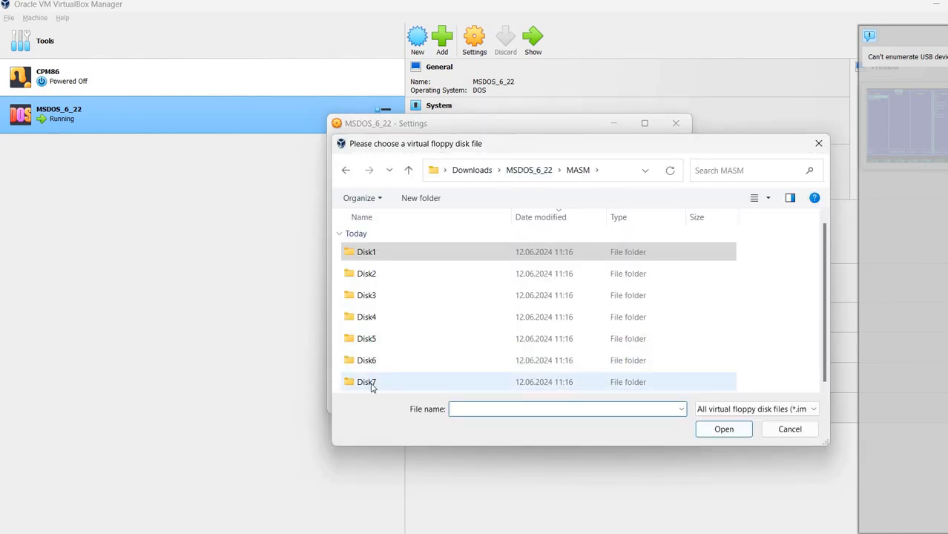
double_click(366, 382)
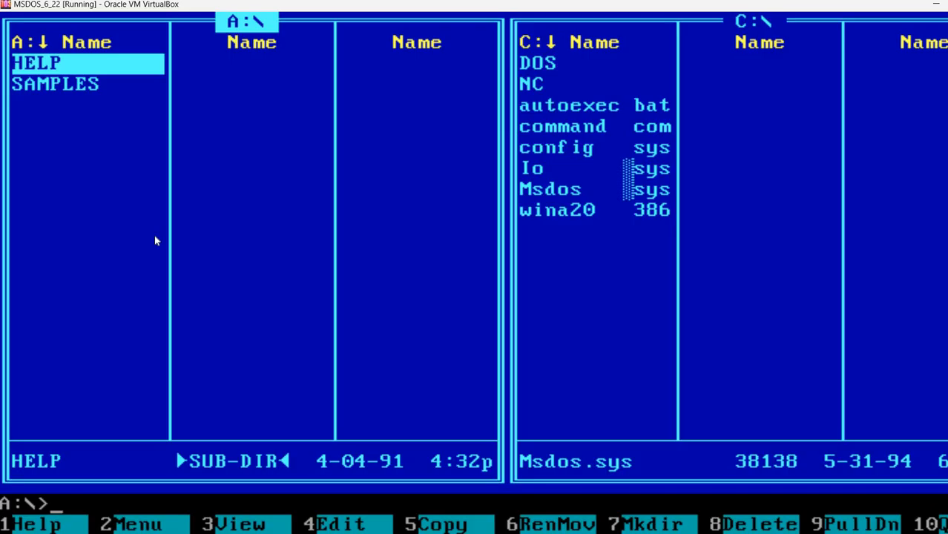
List the new floppy's SETUP.EXE and README.DOC with dir, then launch setup
left_click(156, 240)
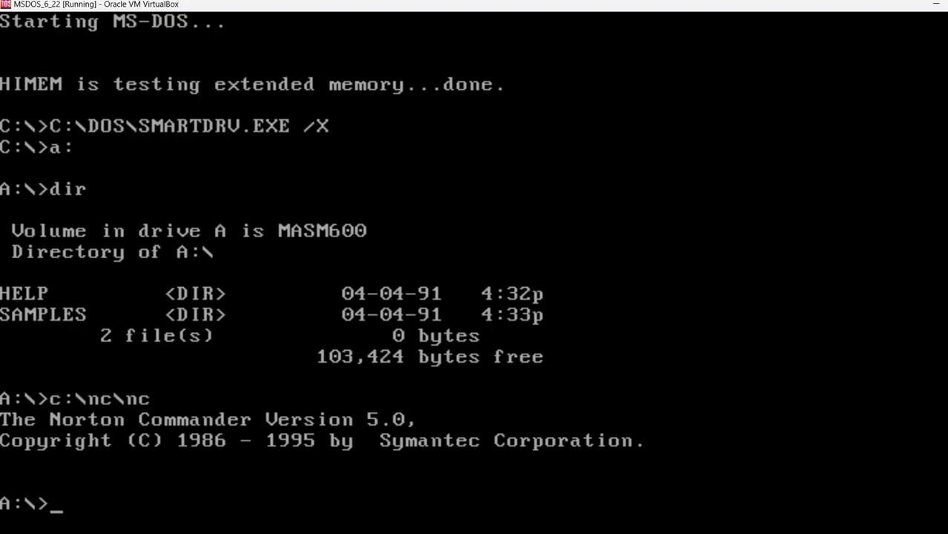
type("dir")
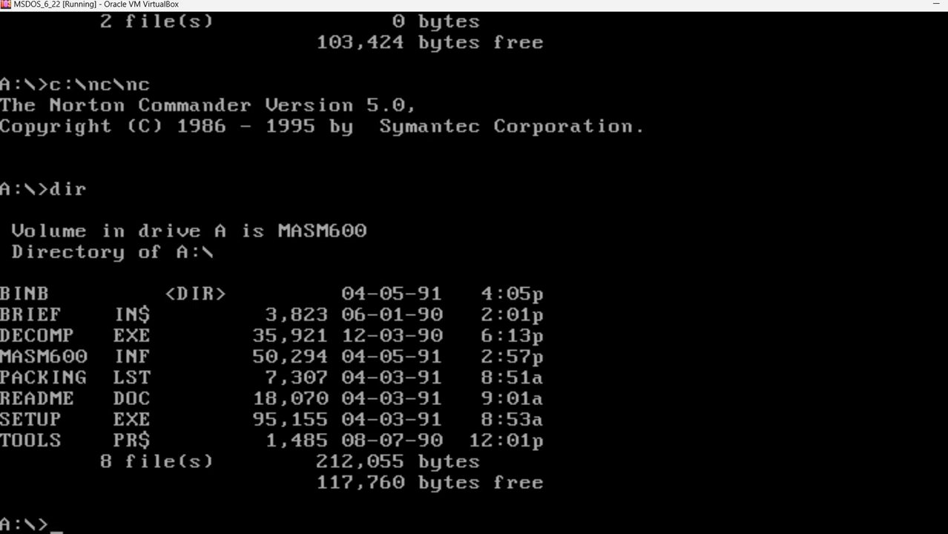
type("setu")
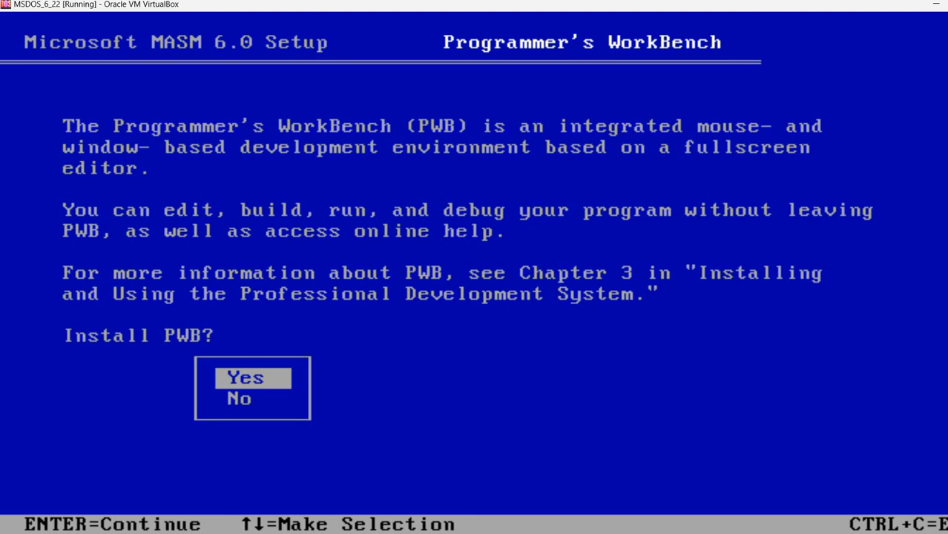
Accept Yes for installing Programmer's WorkBench in MASM 6.0 Setup
key("enter")
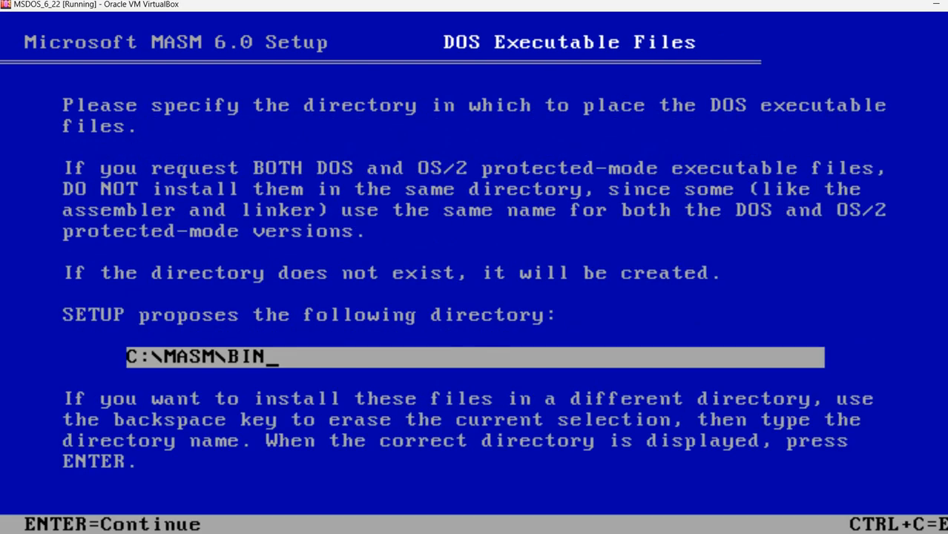
Accept C:\MASM\BIN, C:\MASM\HELP and C:\MASM\TMP for executables, help and temporary files
key("enter")
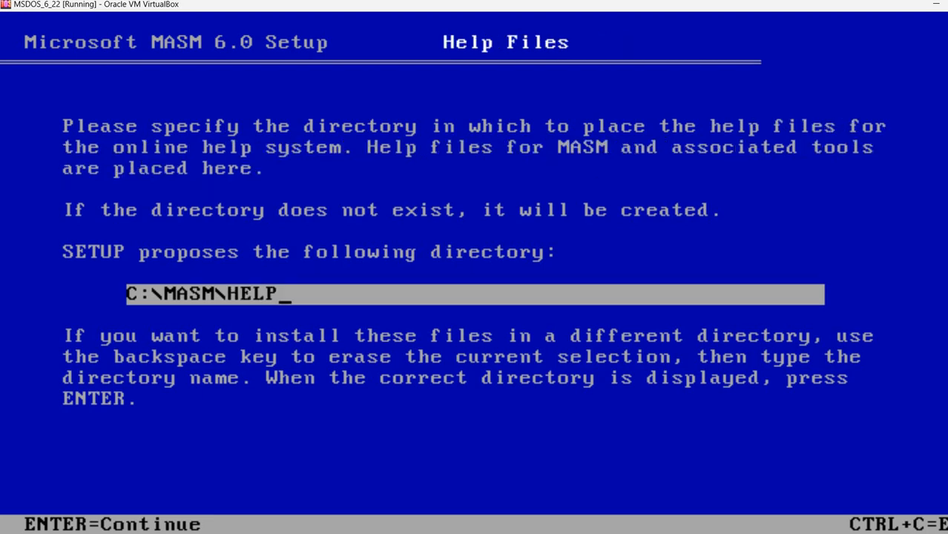
key("enter")
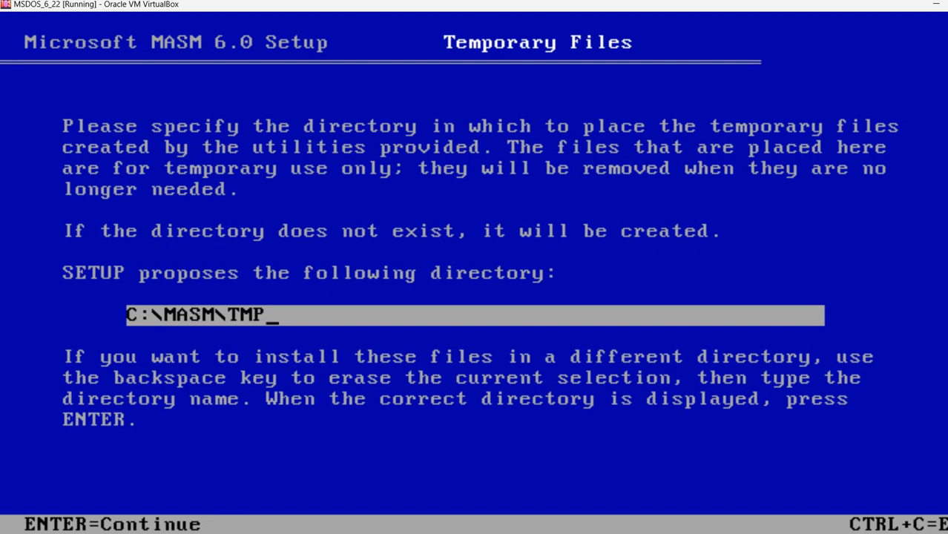
key("enter")
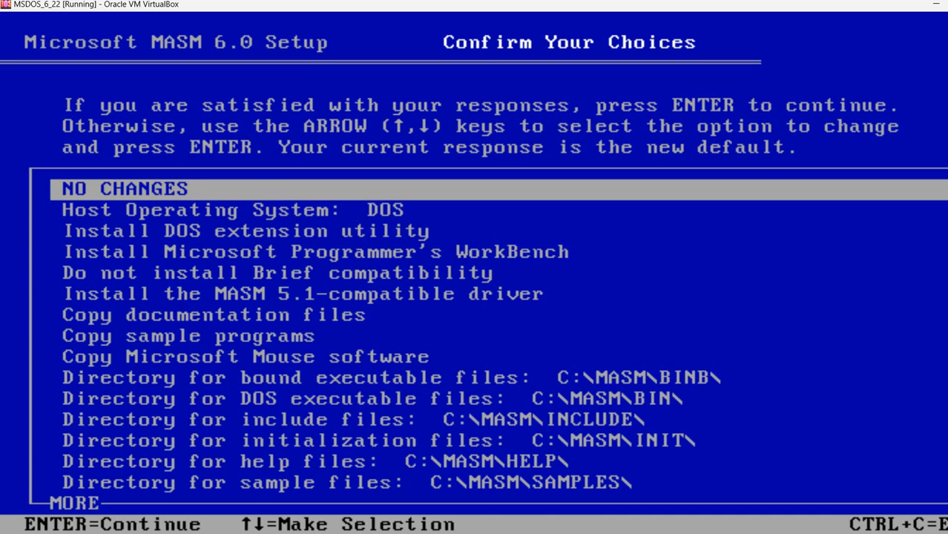
Keep NO CHANGES on Confirm Your Choices so setup proceeds to the MS-DOS Utilities disk
key("enter")
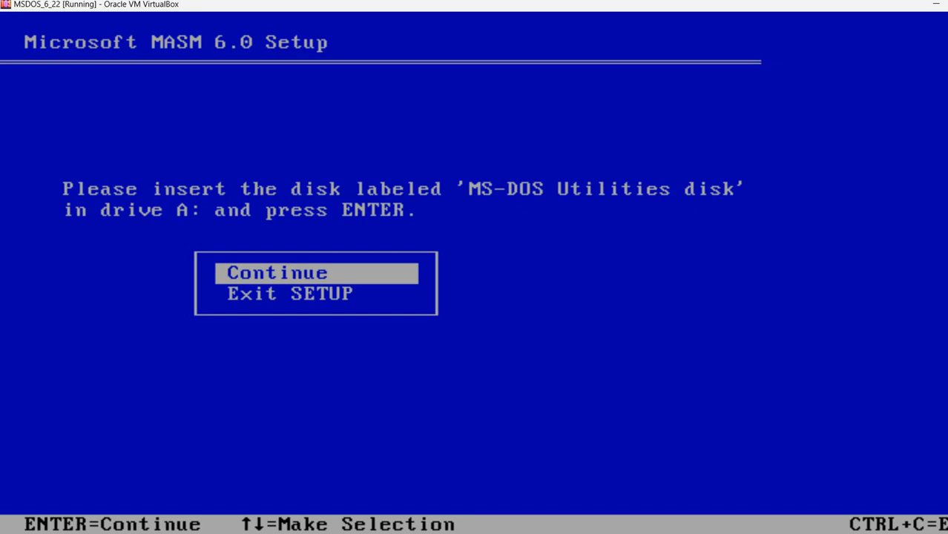
mouse_move(878, 391)
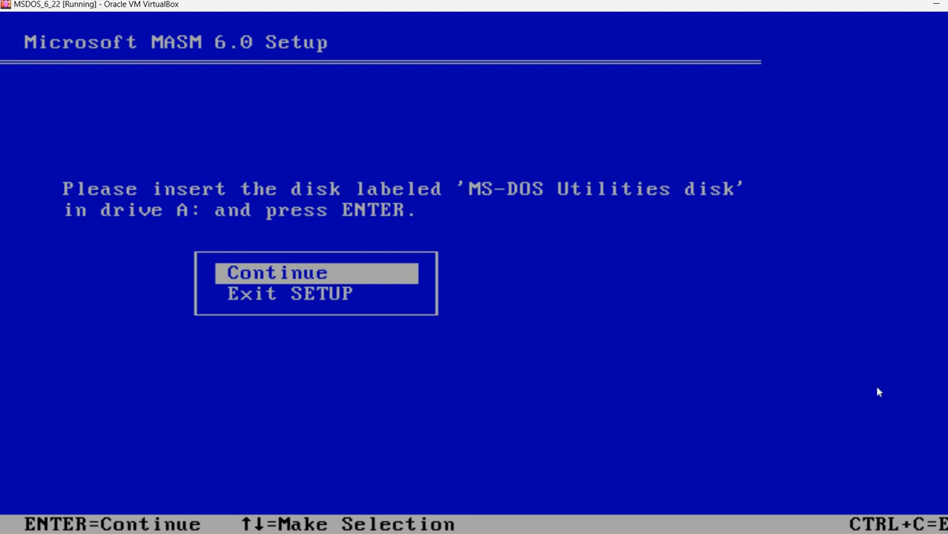
mouse_move(751, 301)
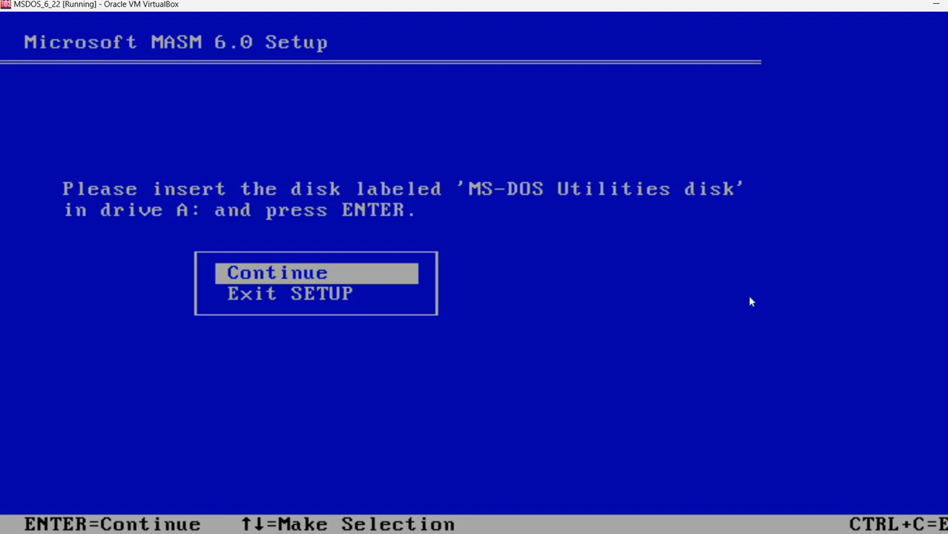
mouse_move(731, 324)
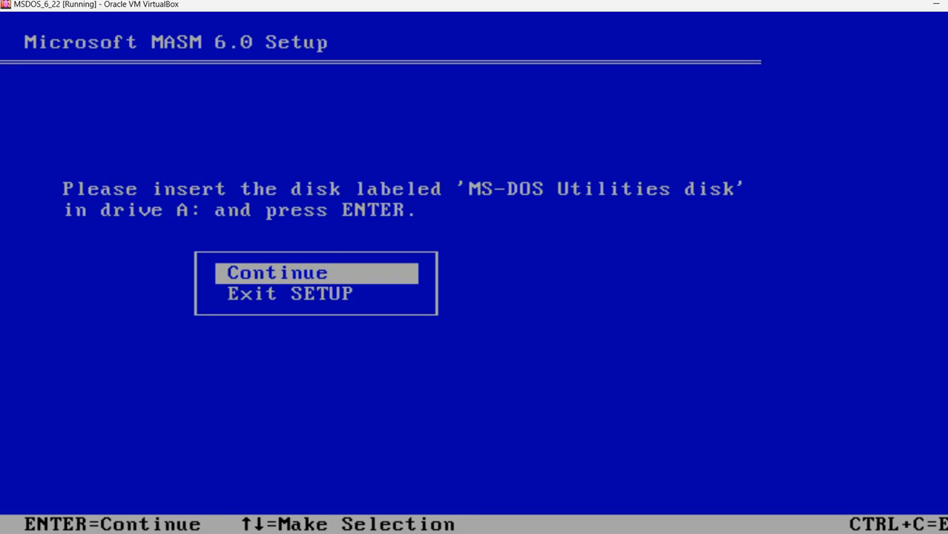
mouse_move(462, 481)
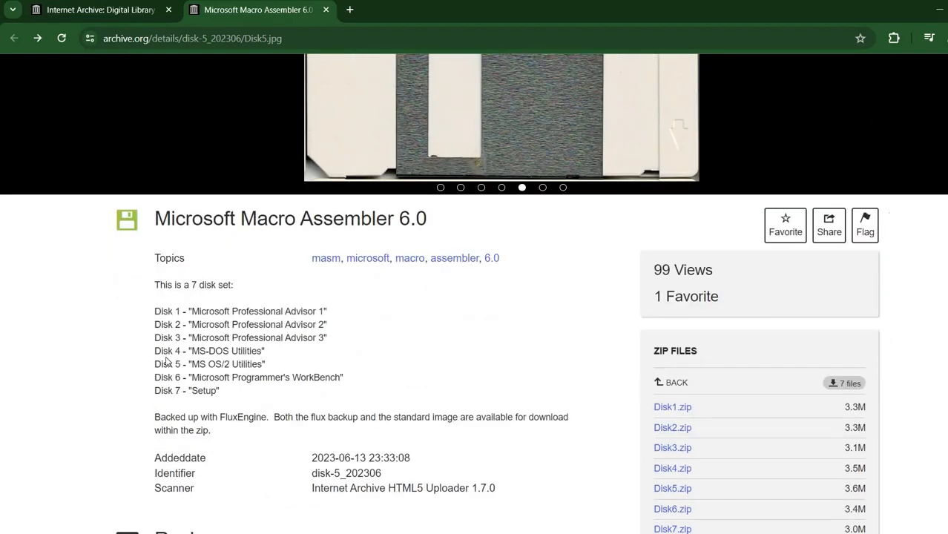
Check the archive.org Macro Assembler 6.0 disk list for the MS-DOS Utilities disk
left_click_drag(172, 350, 267, 351)
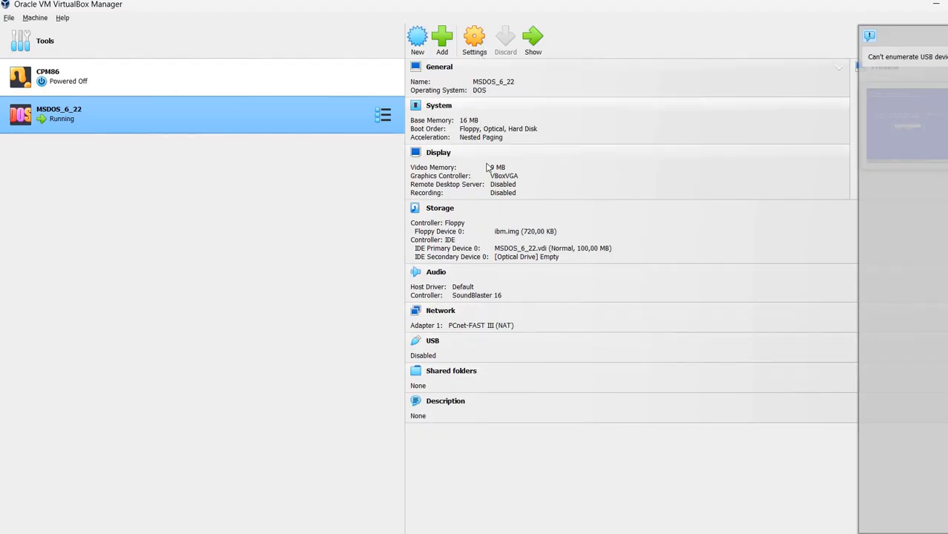
Browse for the utilities disk image for the VM's floppy drive in Settings > Storage
left_click(474, 37)
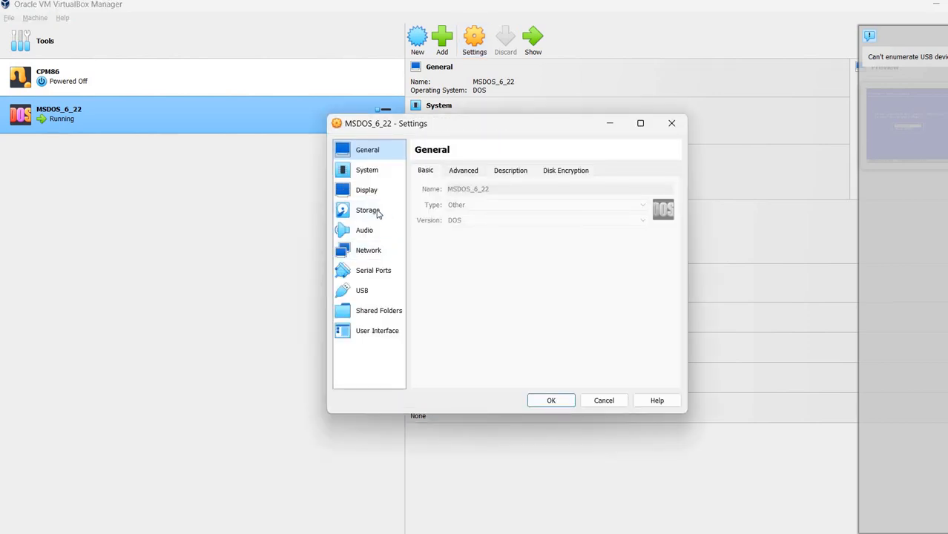
left_click(367, 210)
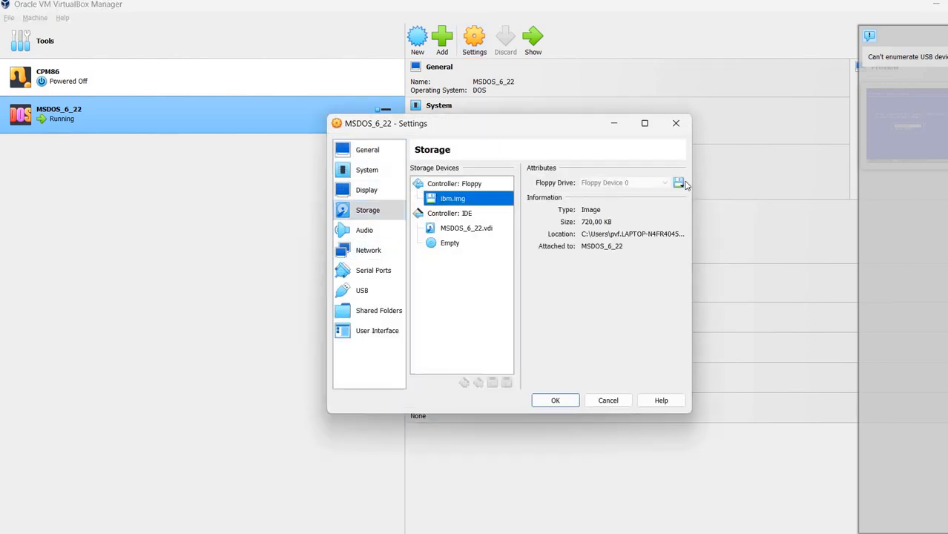
left_click(678, 183)
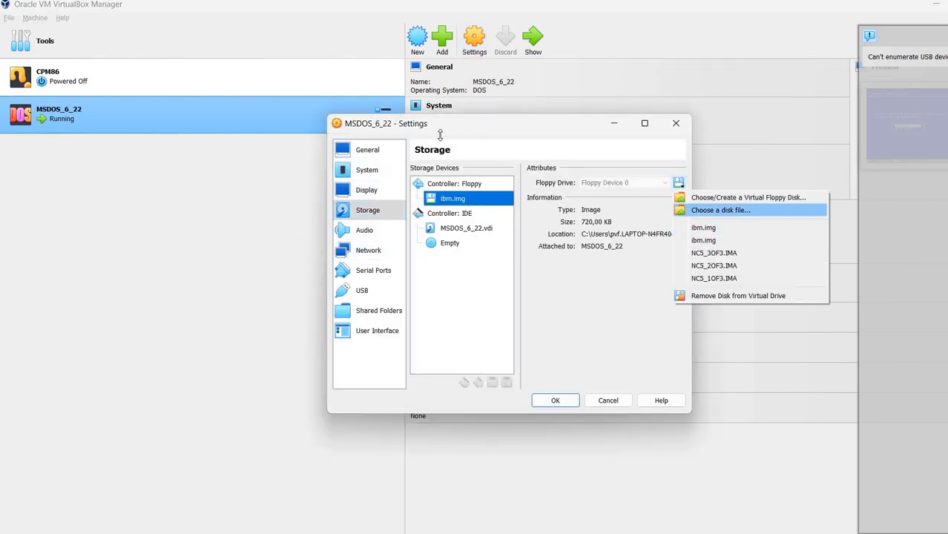
left_click(718, 210)
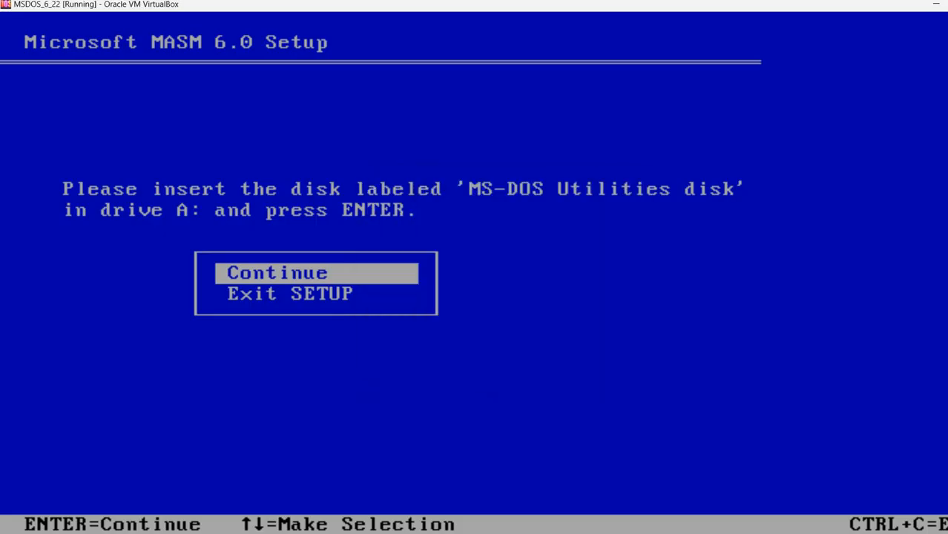
Continue at the disk prompt so setup reads the MS-DOS Utilities disk
key("enter")
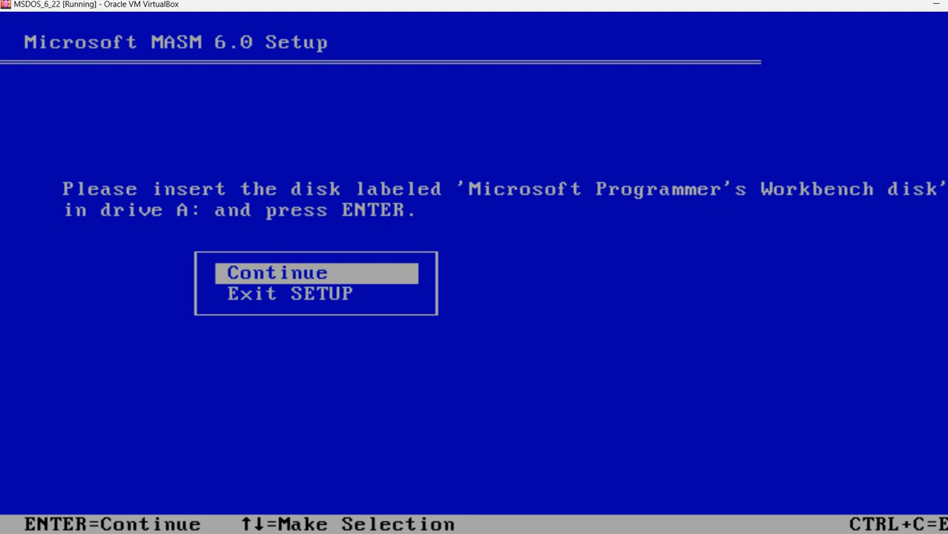
mouse_move(496, 375)
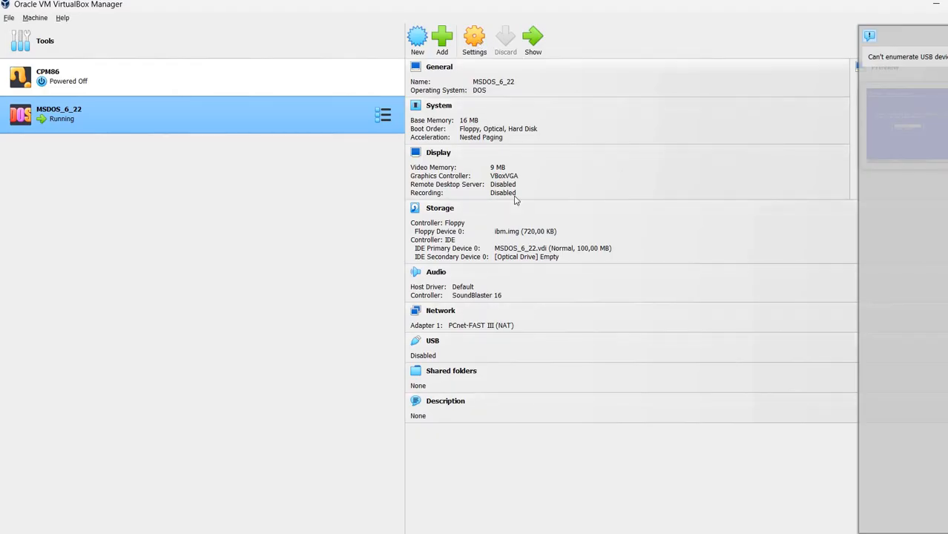
Load ibm.img from the Disk6 folder into the VM's floppy drive
left_click(473, 39)
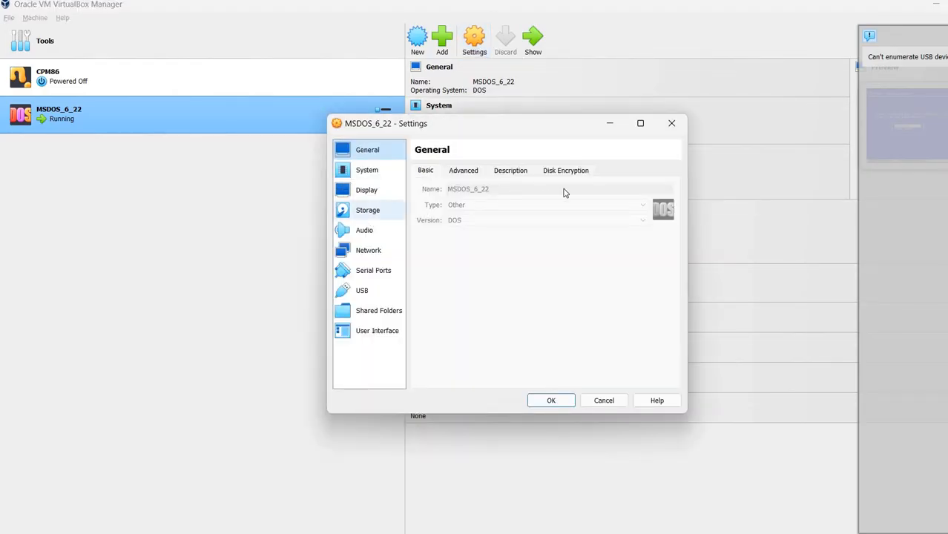
left_click(367, 210)
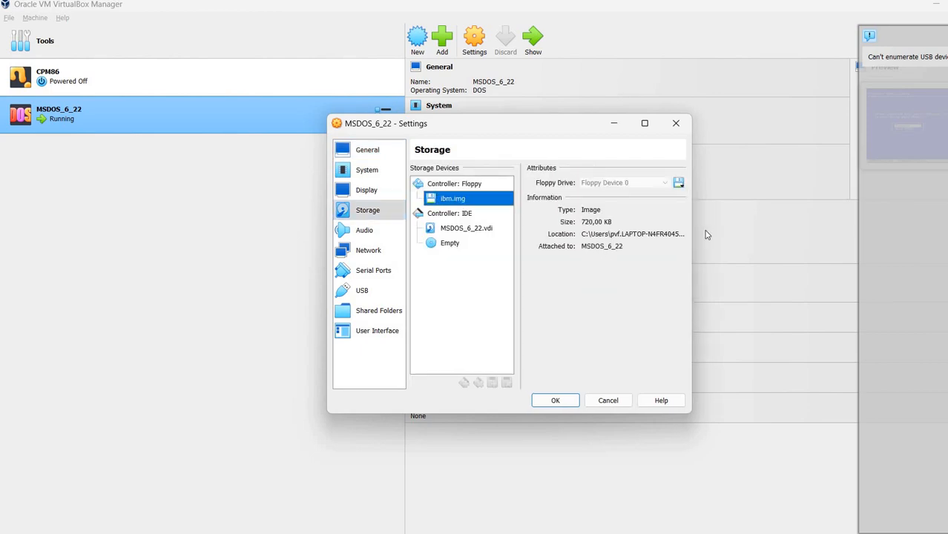
left_click(677, 182)
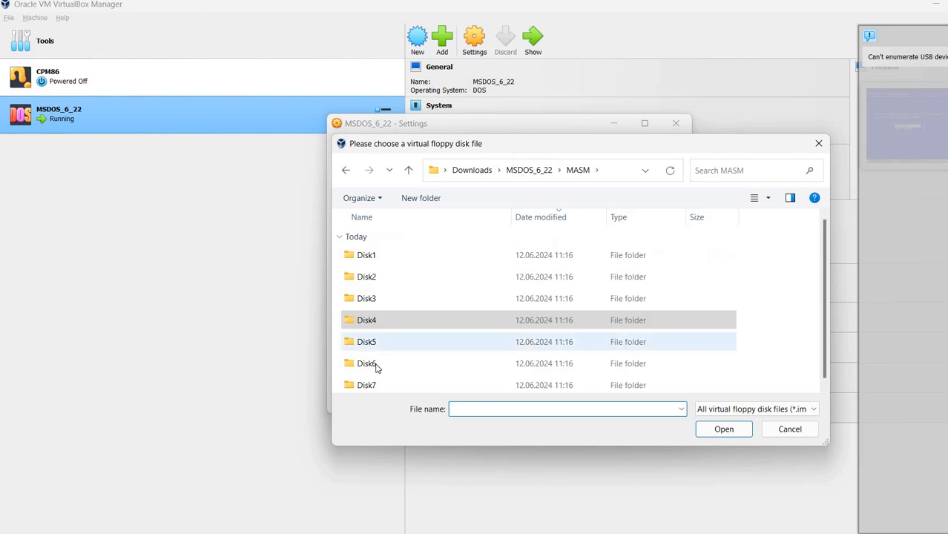
double_click(367, 364)
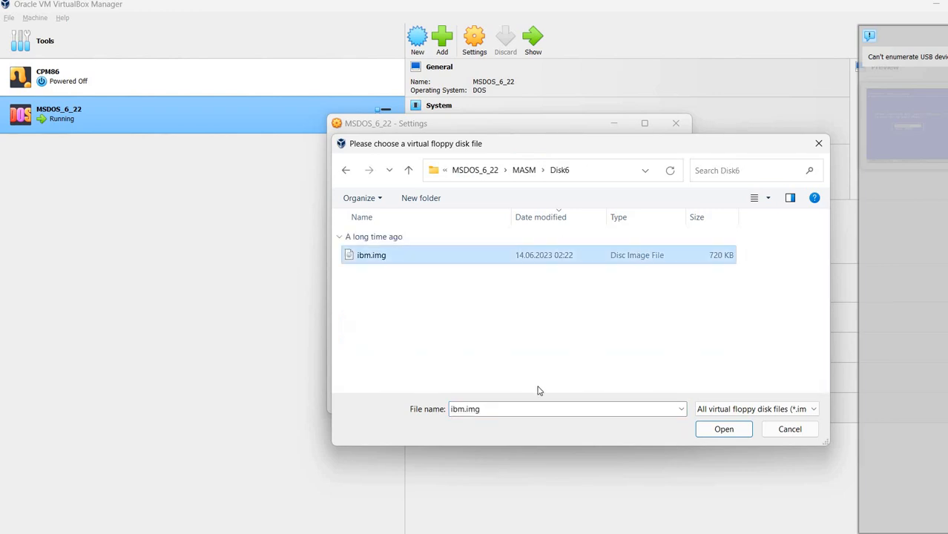
left_click(723, 429)
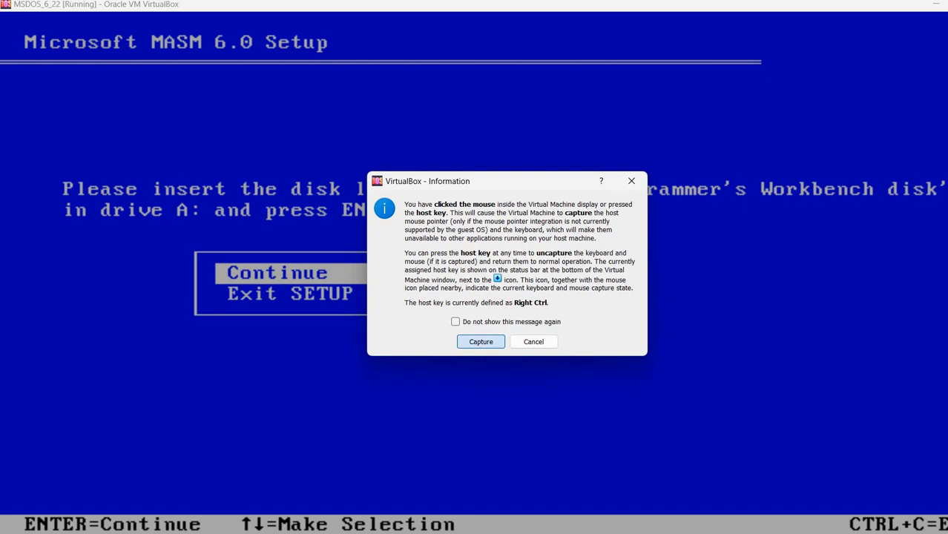
Apply the new floppy image so setup accepts the Programmer's Workbench disk
left_click(480, 342)
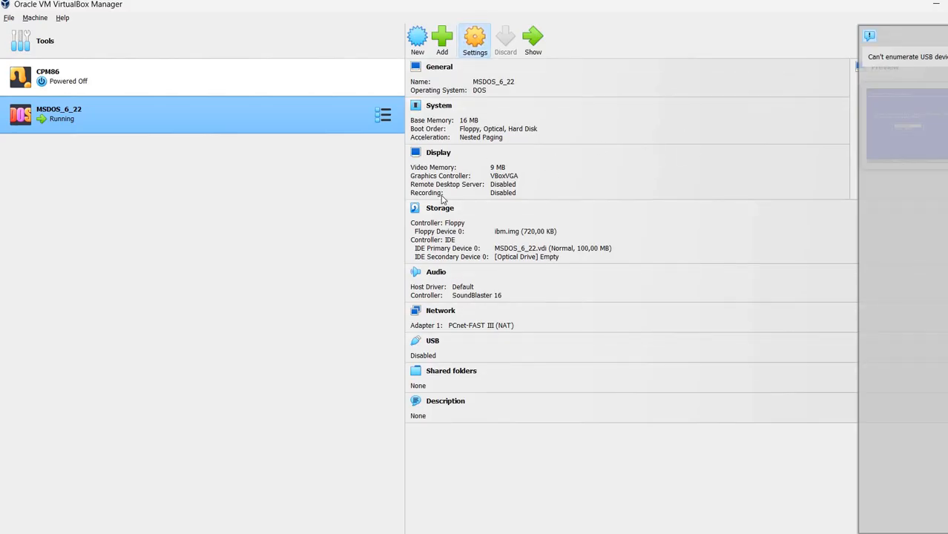
left_click(474, 39)
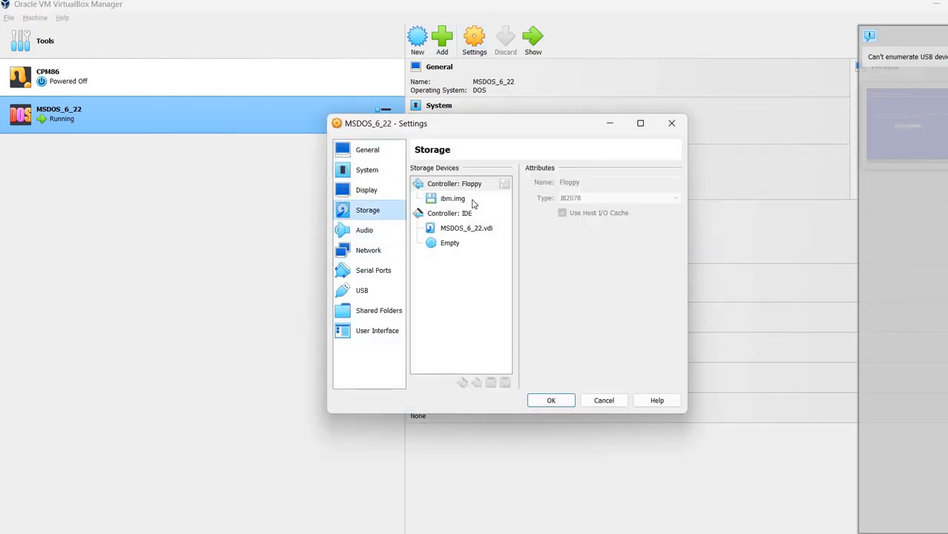
left_click(678, 183)
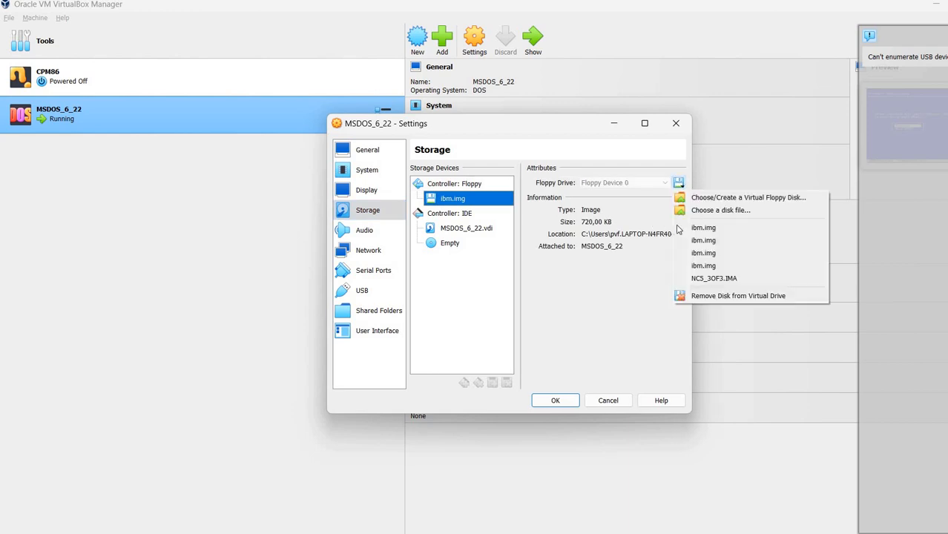
left_click(720, 210)
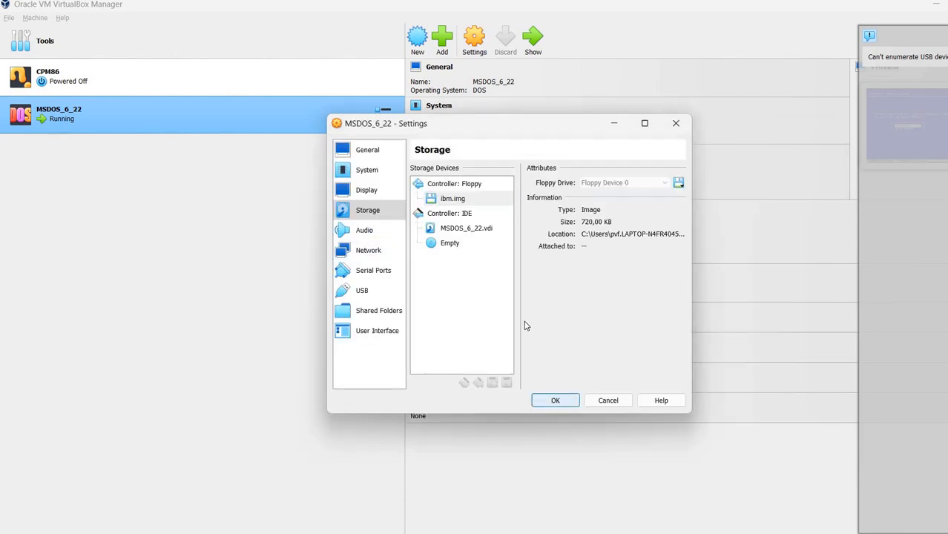
left_click(554, 400)
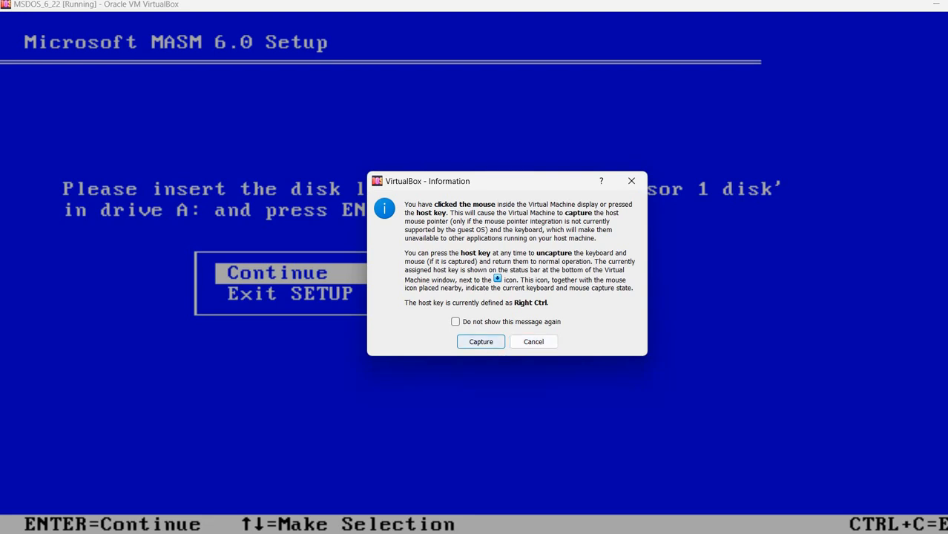
Swap the next floppy image into the VM so setup requests the Advisor 2 disk
left_click(479, 341)
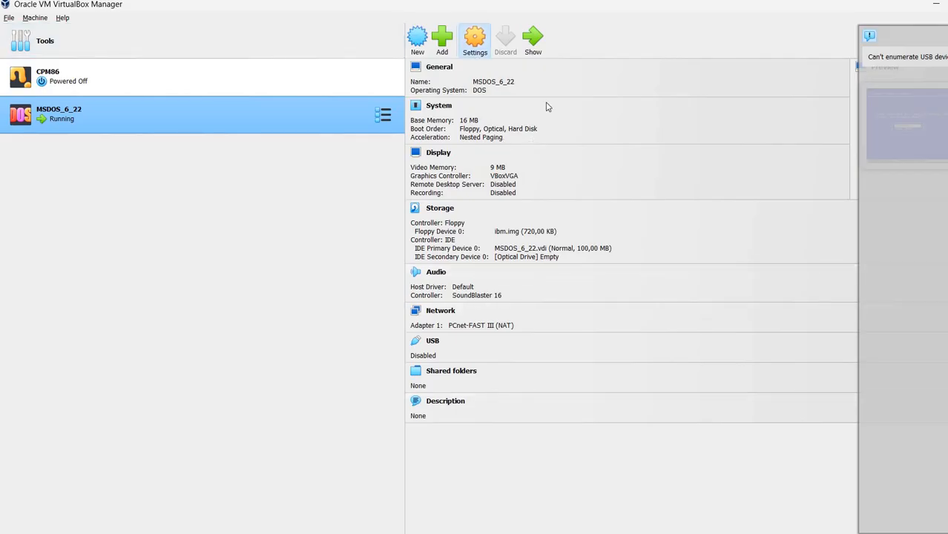
left_click(474, 39)
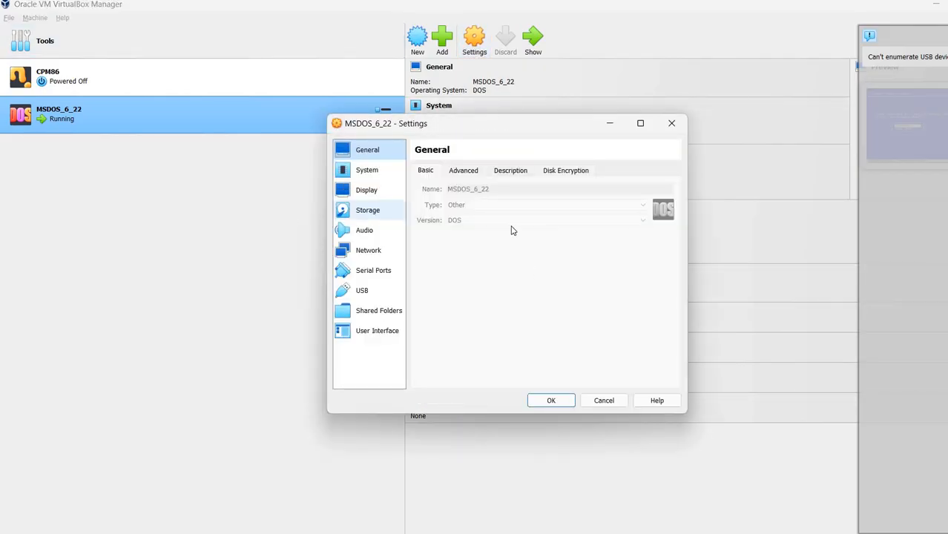
left_click(367, 210)
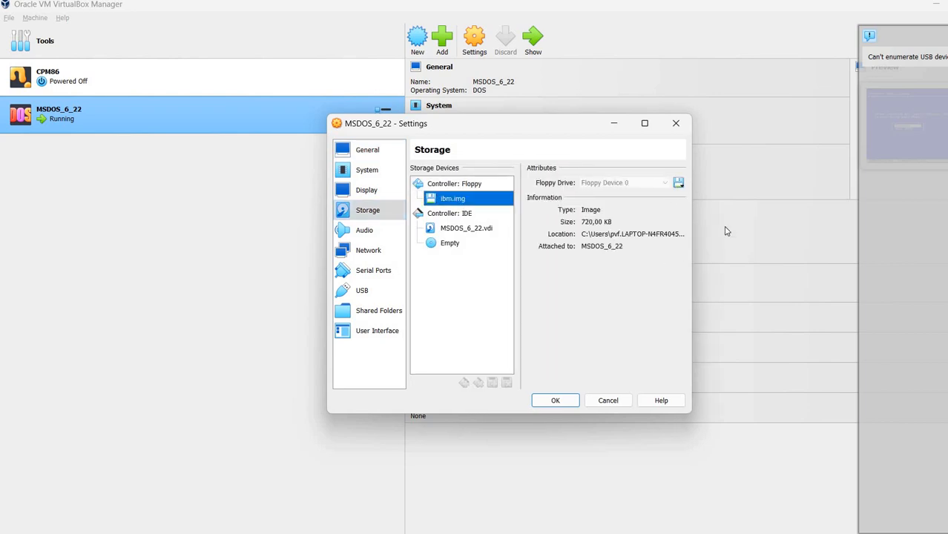
left_click(678, 182)
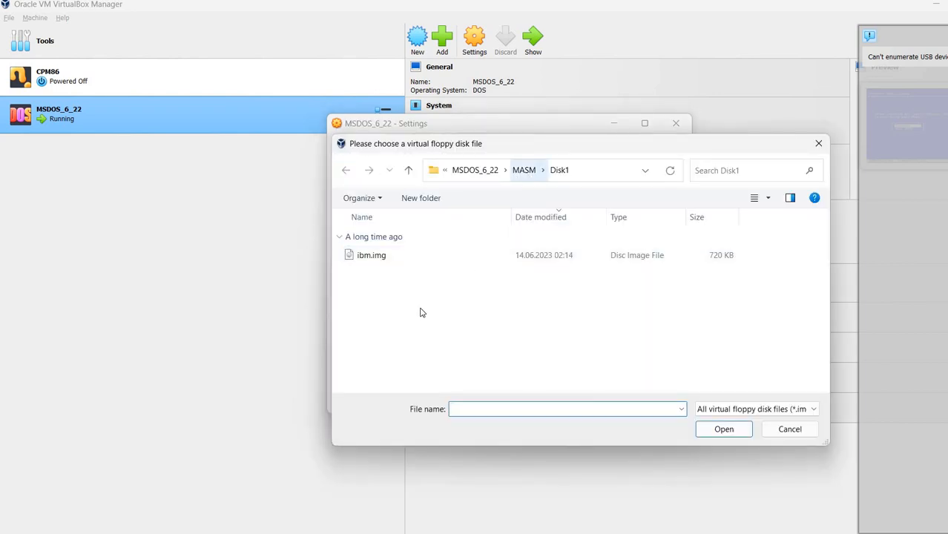
left_click(559, 169)
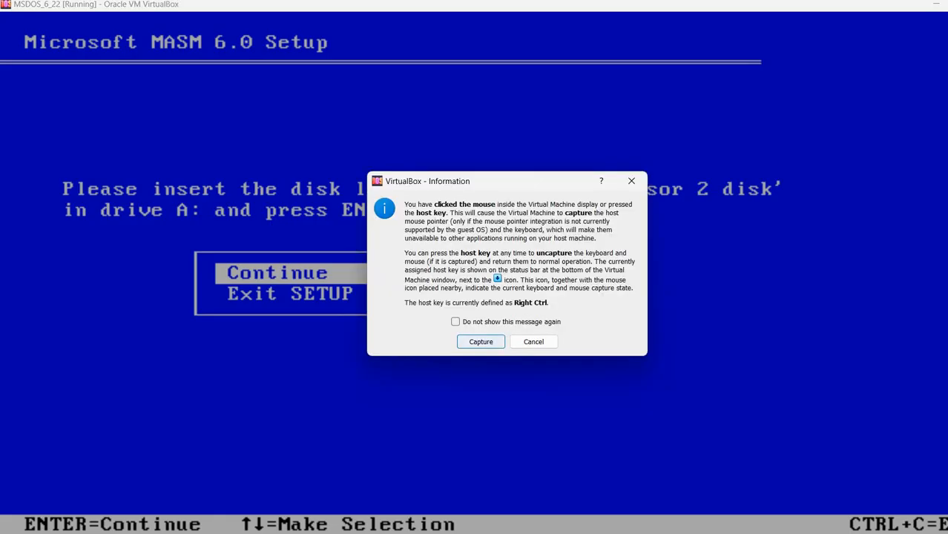
Swap in another floppy image and apply it so setup requests Microsoft Advisor 3
left_click(480, 341)
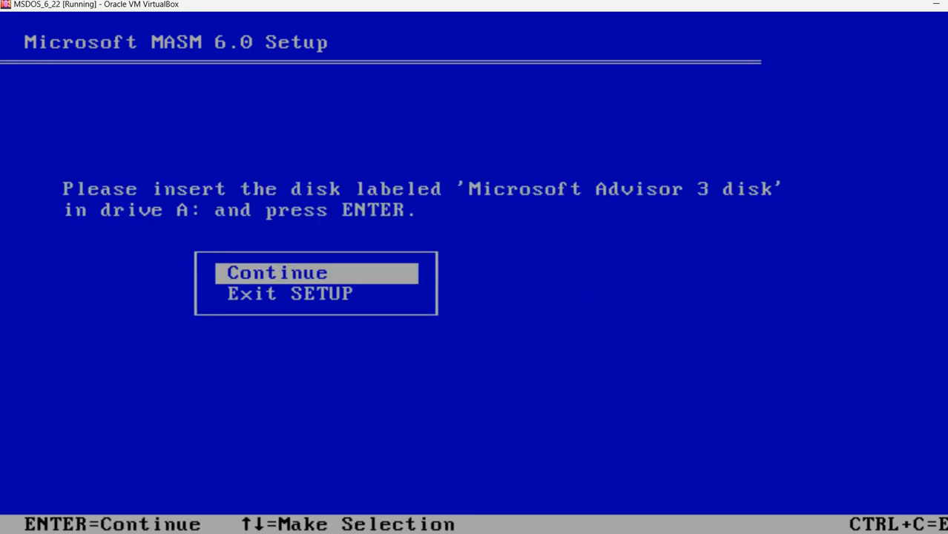
mouse_move(497, 145)
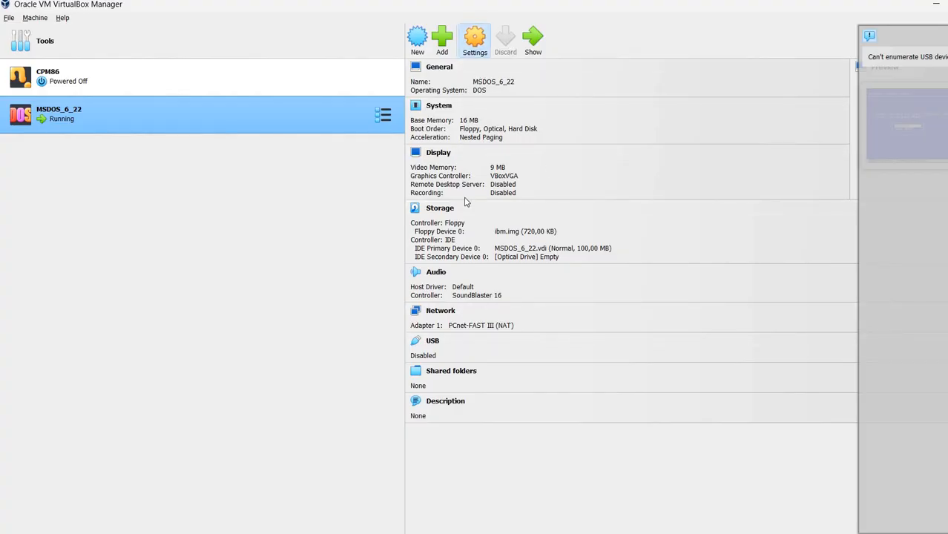
left_click(474, 40)
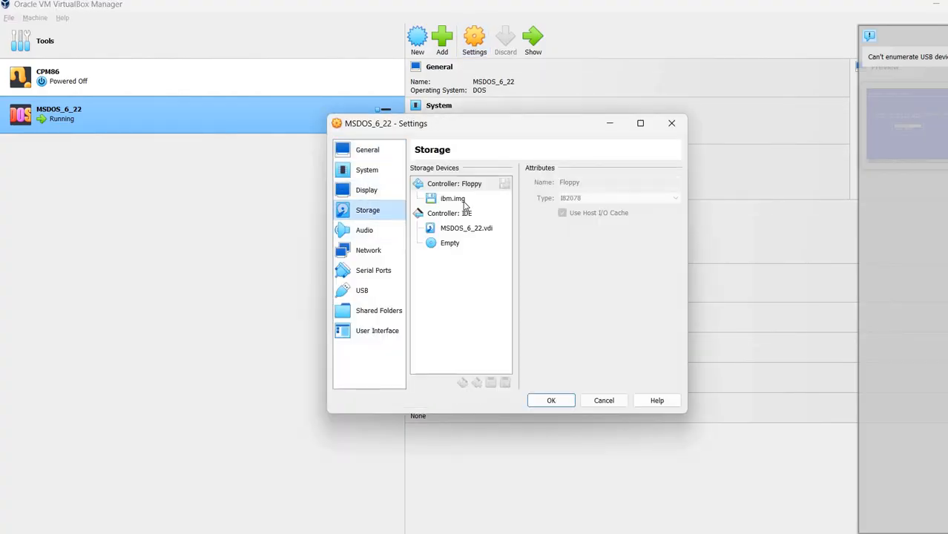
left_click(678, 181)
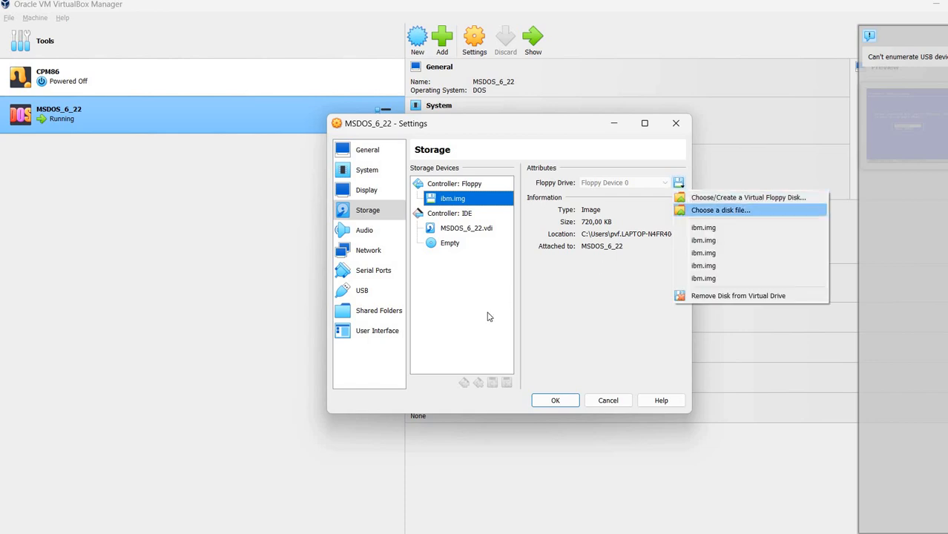
left_click(720, 210)
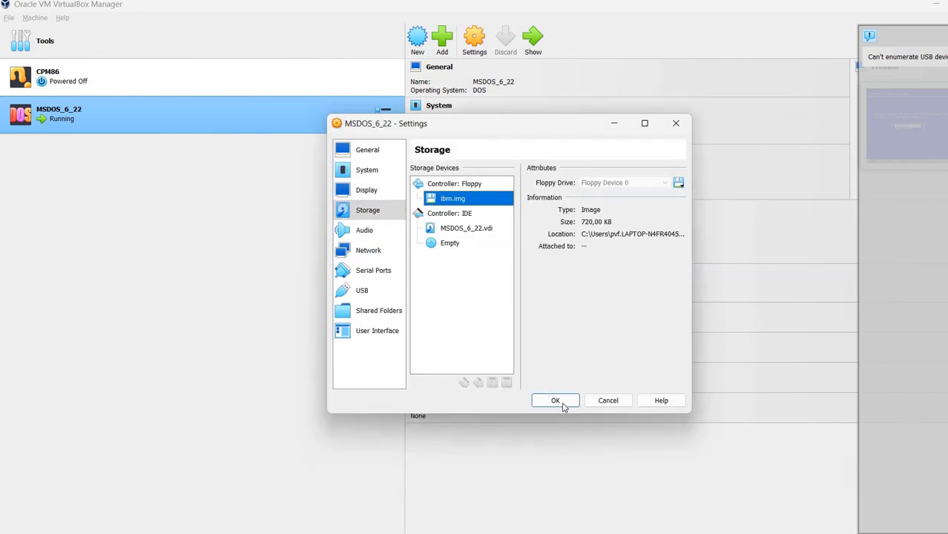
left_click(554, 400)
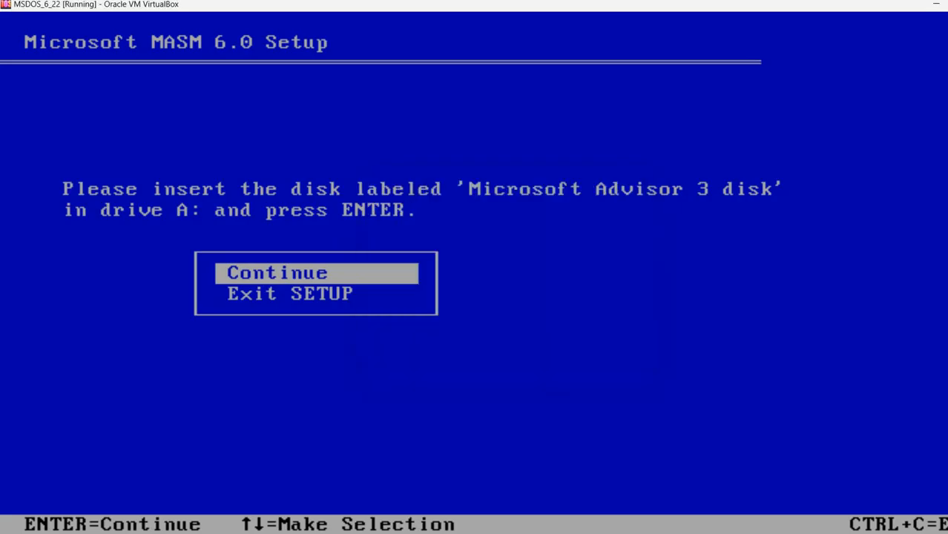
Confirm the last disk is inserted, then pass the Installation Complete notes to the Main Menu
key("enter")
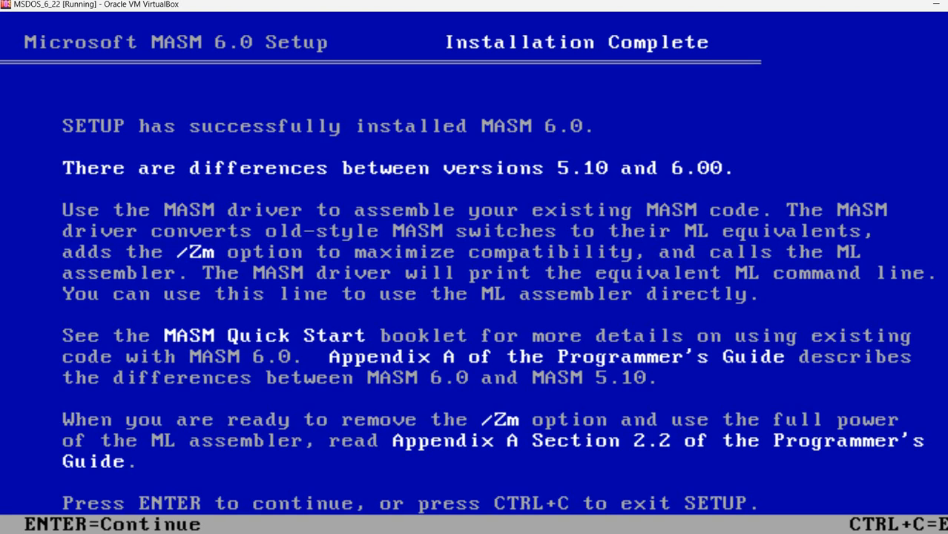
key("enter")
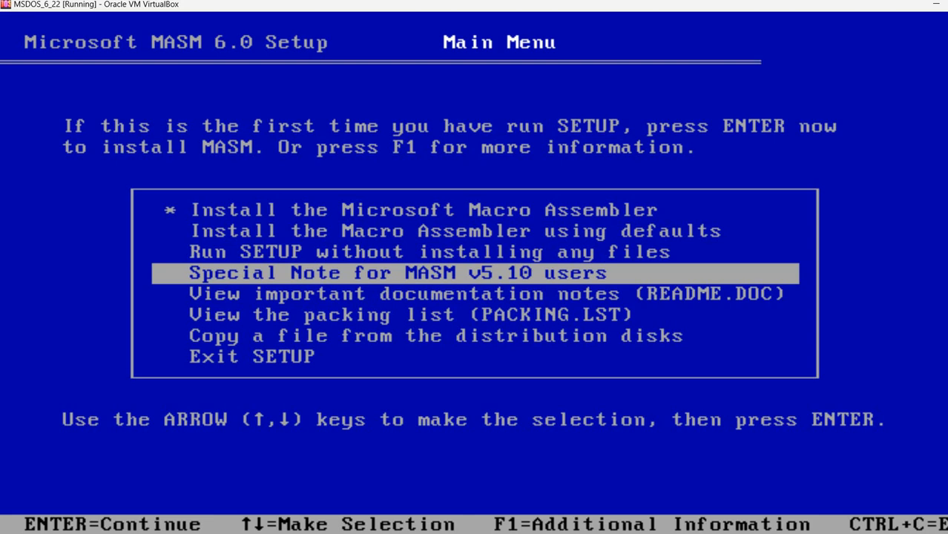
key("Down")
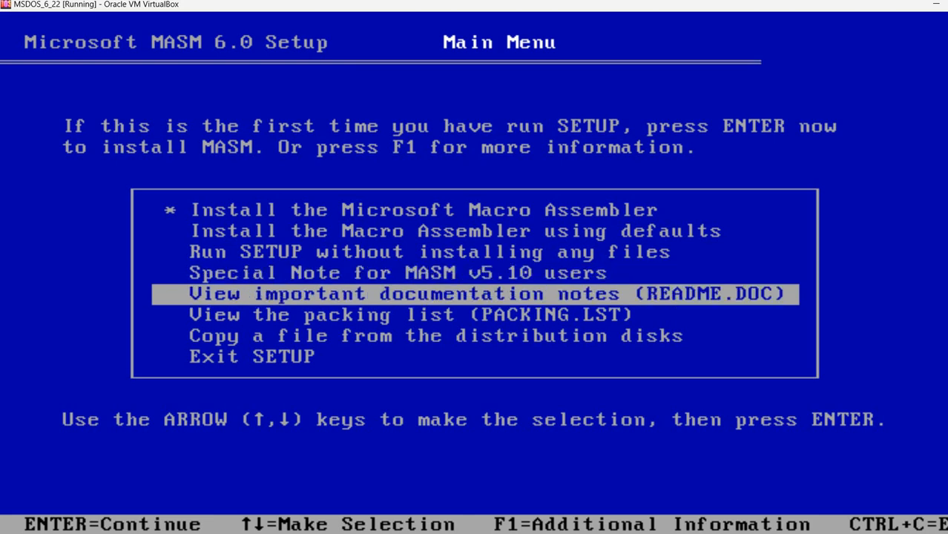
key("down")
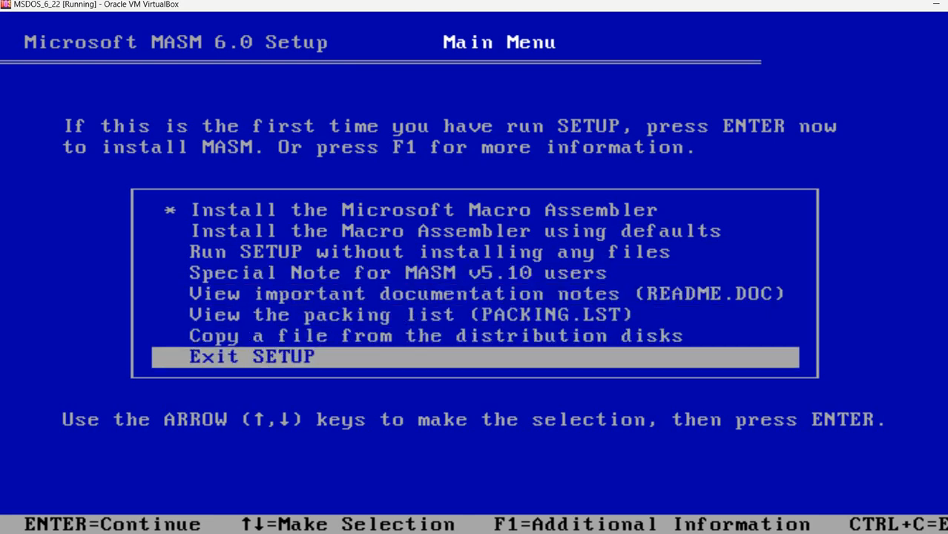
key("up")
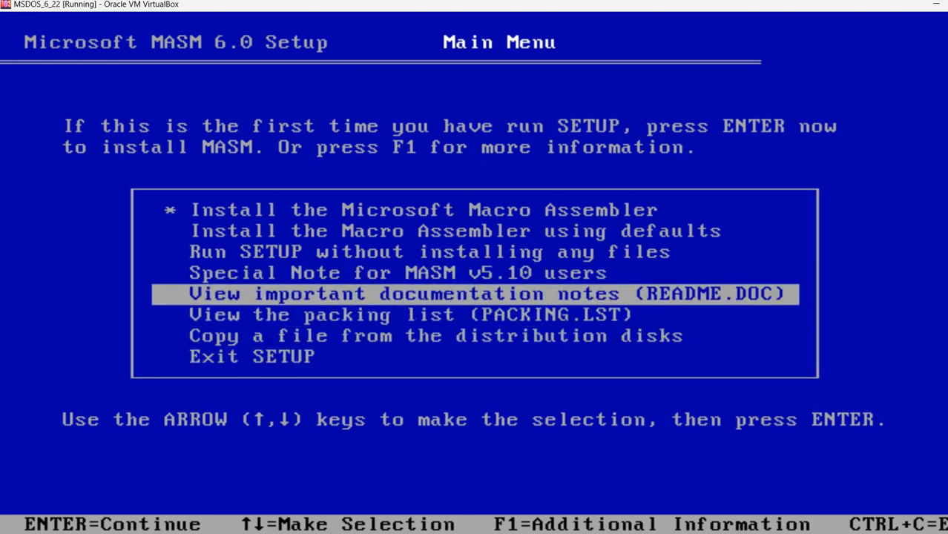
key("Up")
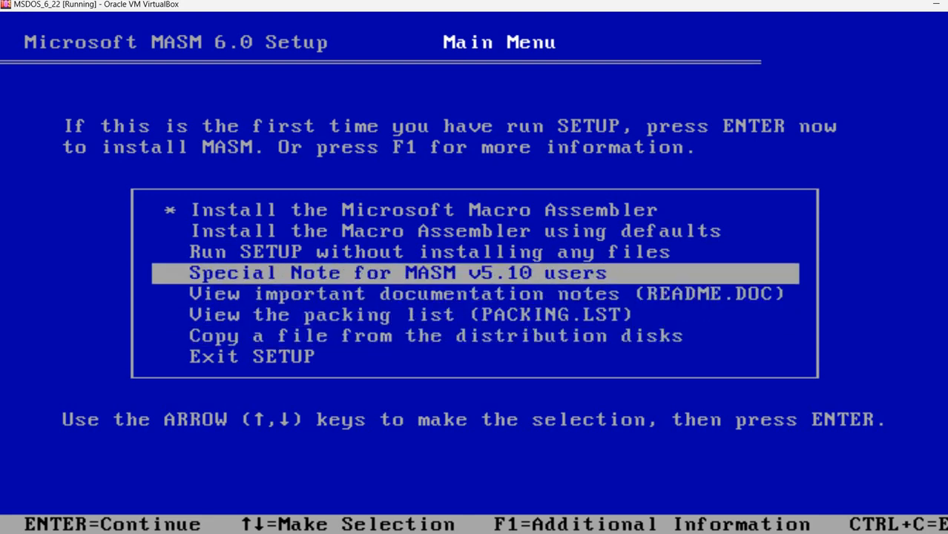
key("Down")
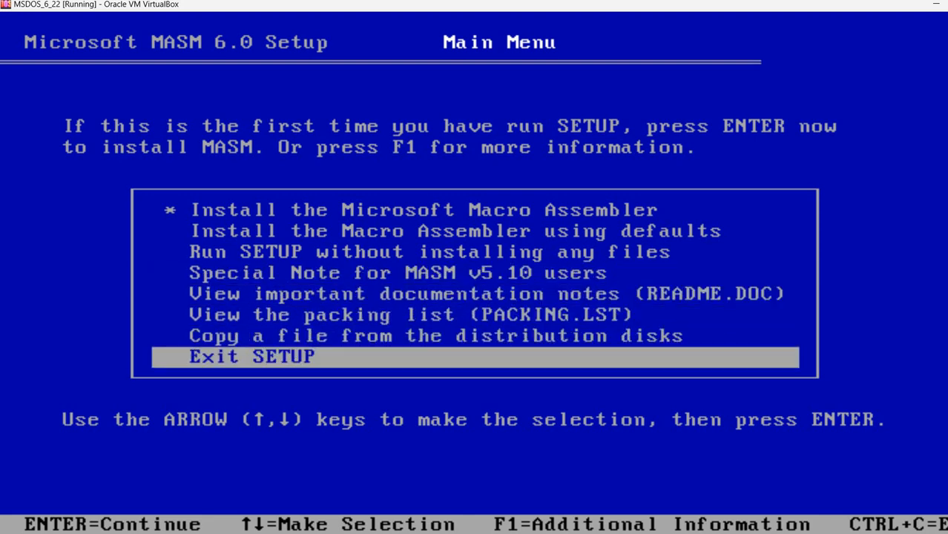
Exit MASM setup, launch Norton Commander with nc from C:, and browse C:\MASM's folders
key("enter")
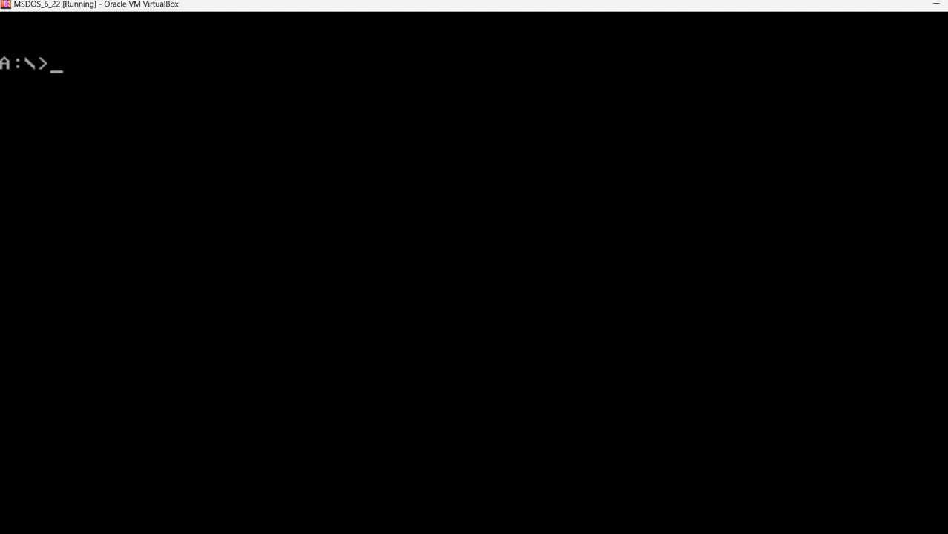
type("c:\\")
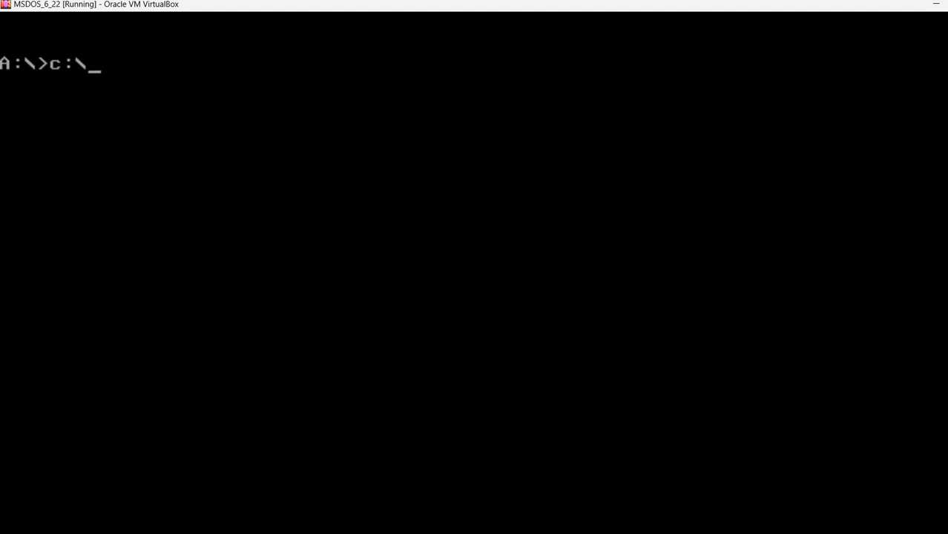
type("nc\\nc")
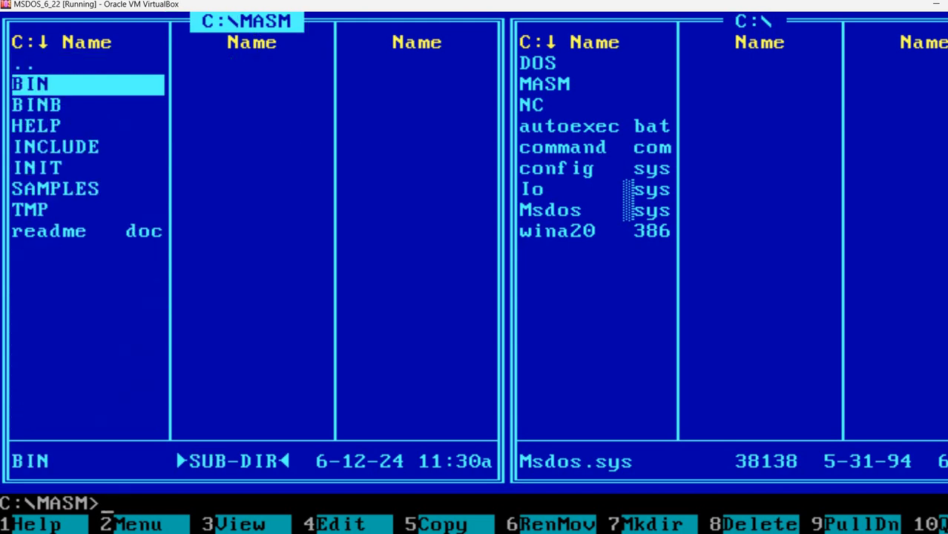
key("Down")
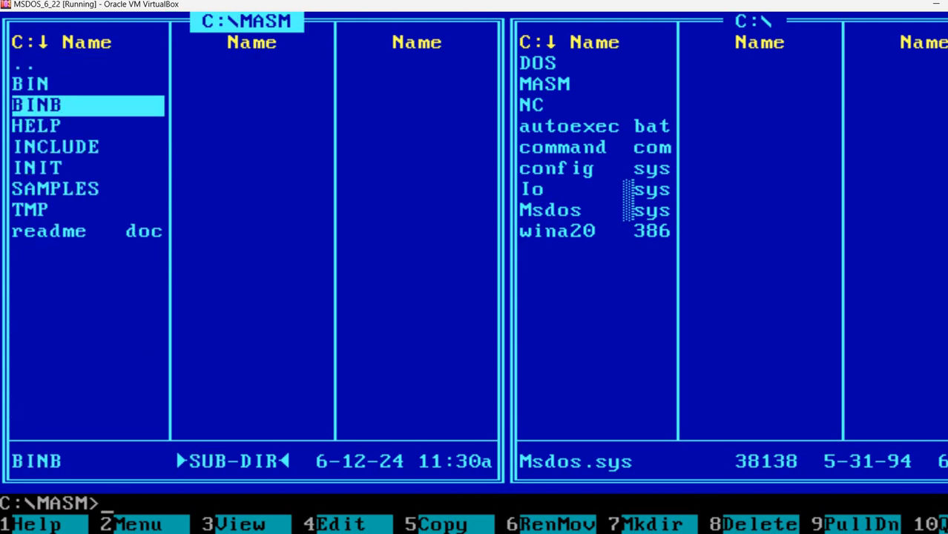